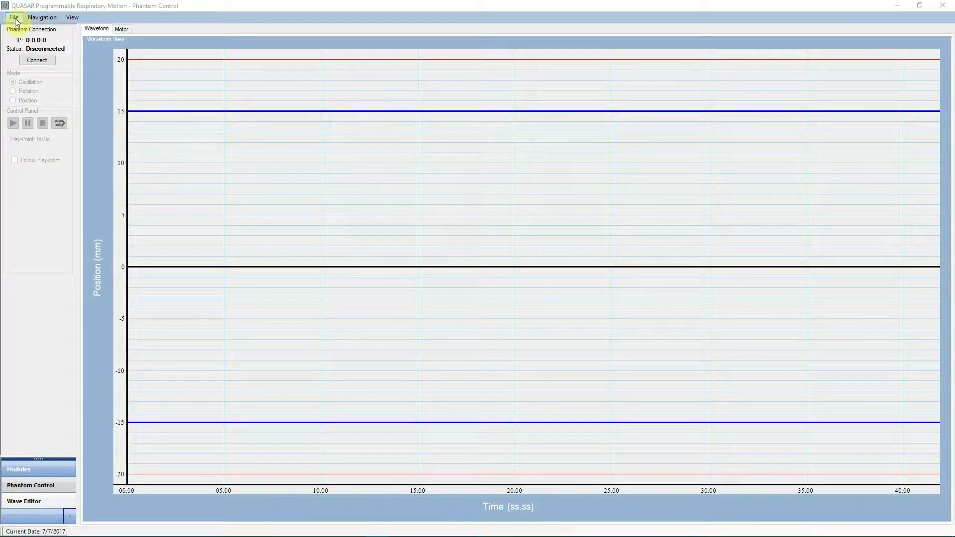
Step: In Settings, tick Use for pResp-NewBoard (192.168.0.119) and save the device selection
{"action": "left_click", "coordinate": [13, 17]}
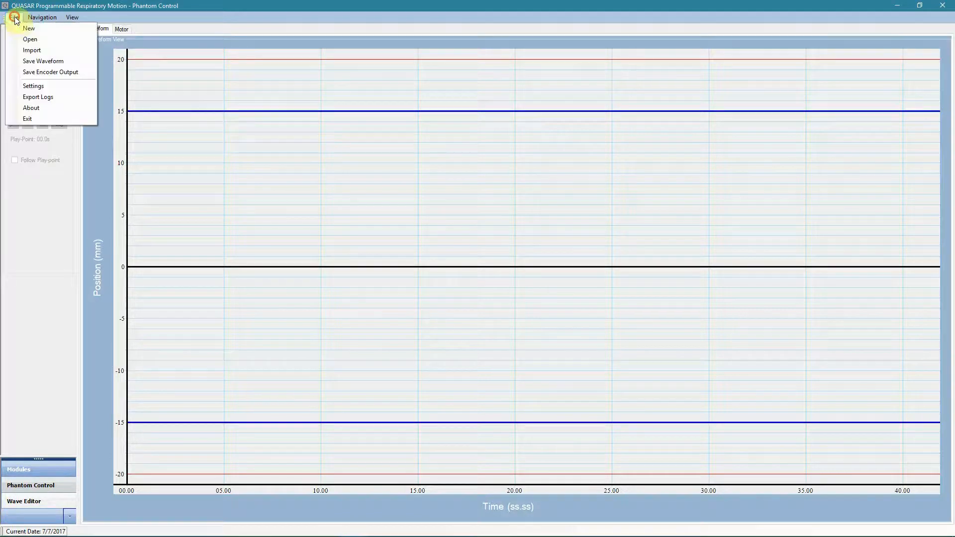
{"action": "left_click", "coordinate": [13, 17]}
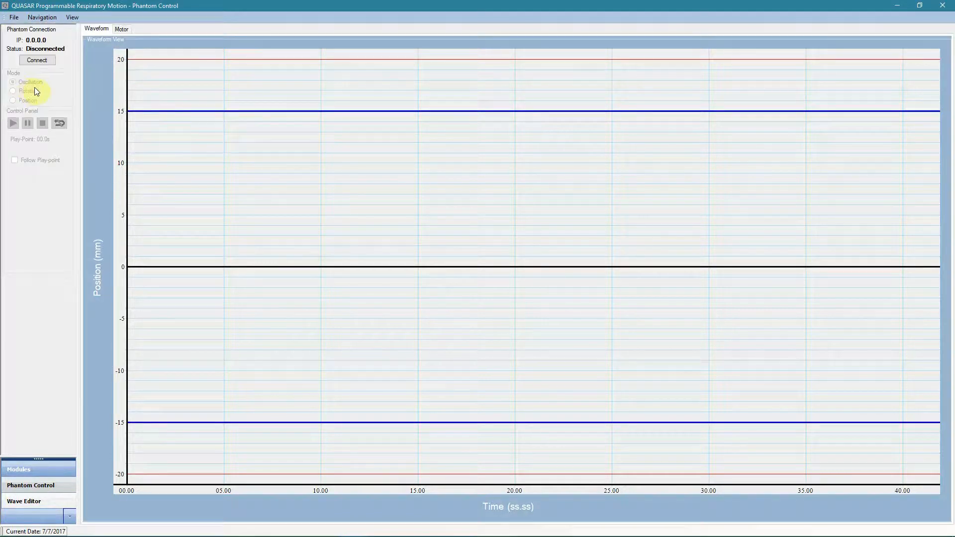
{"action": "left_click", "coordinate": [37, 60]}
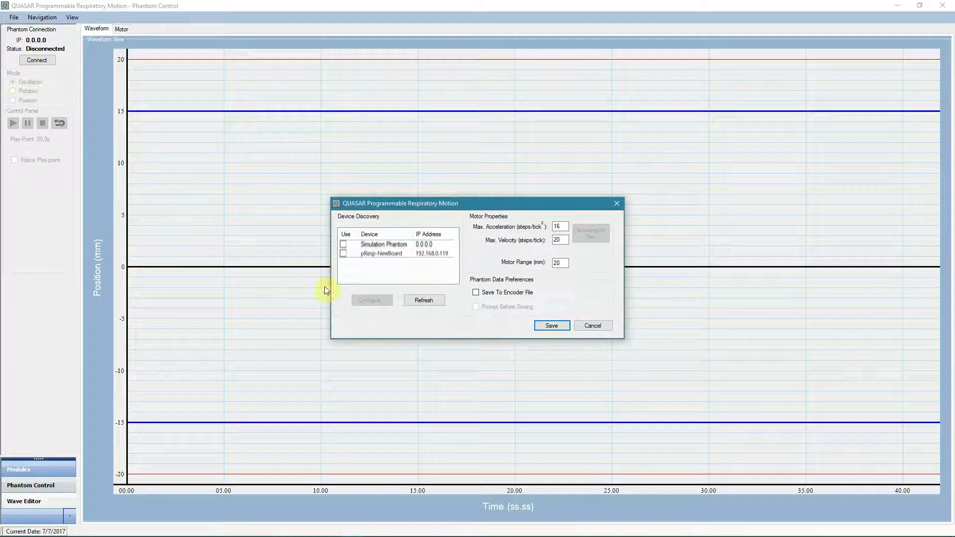
{"action": "mouse_move", "coordinate": [403, 268]}
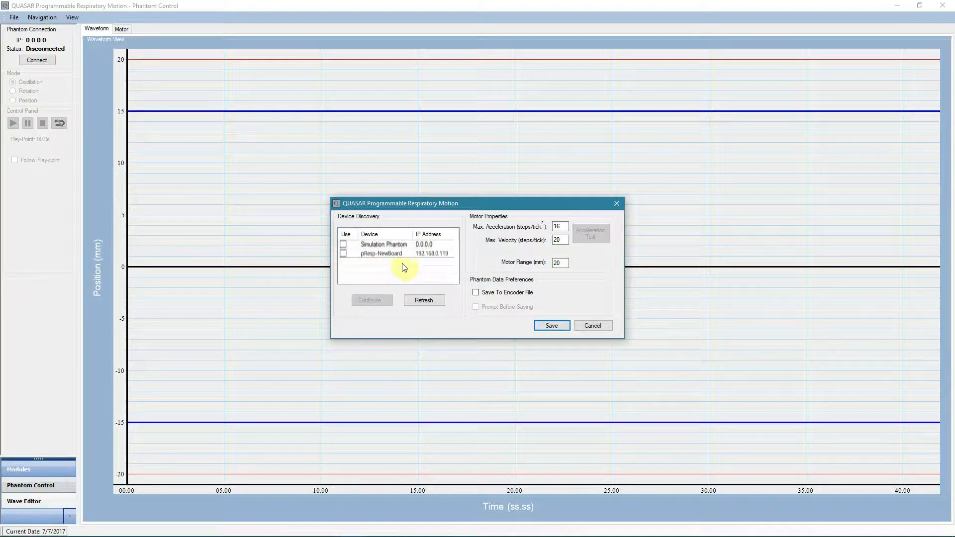
{"action": "mouse_move", "coordinate": [436, 271]}
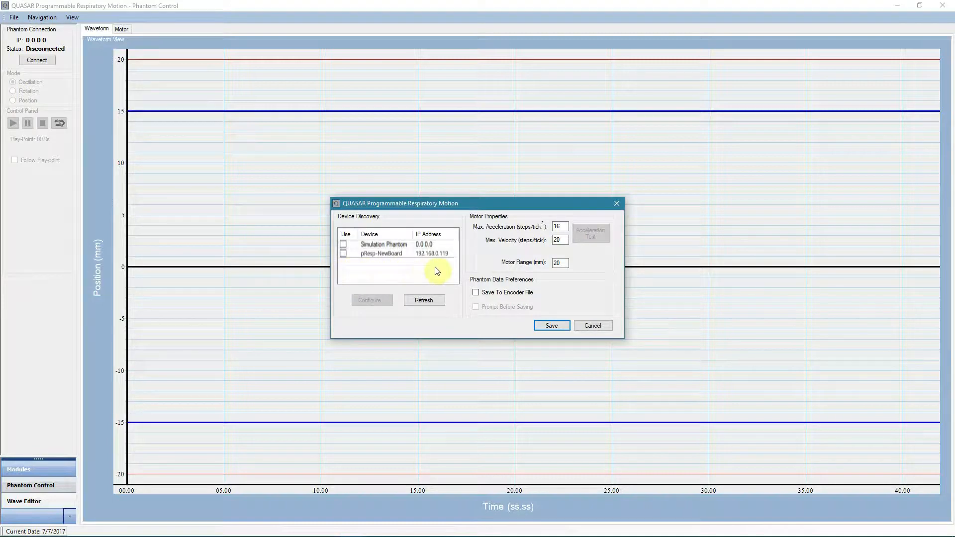
{"action": "left_click", "coordinate": [344, 253]}
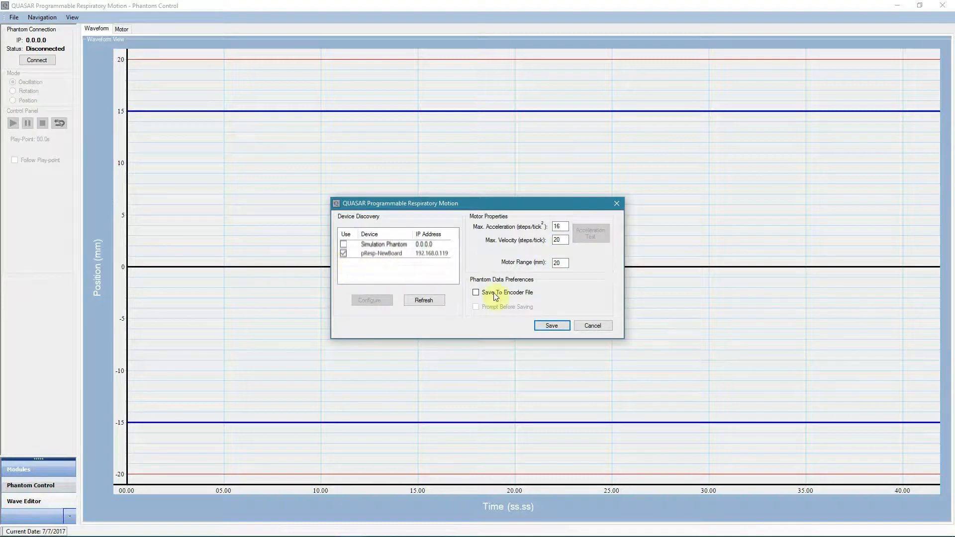
{"action": "mouse_move", "coordinate": [550, 324]}
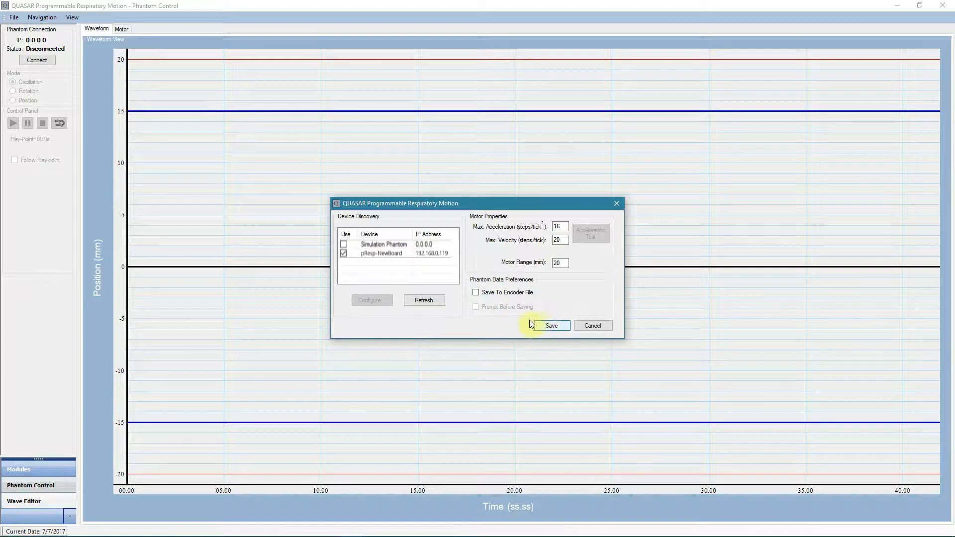
{"action": "left_click", "coordinate": [550, 325]}
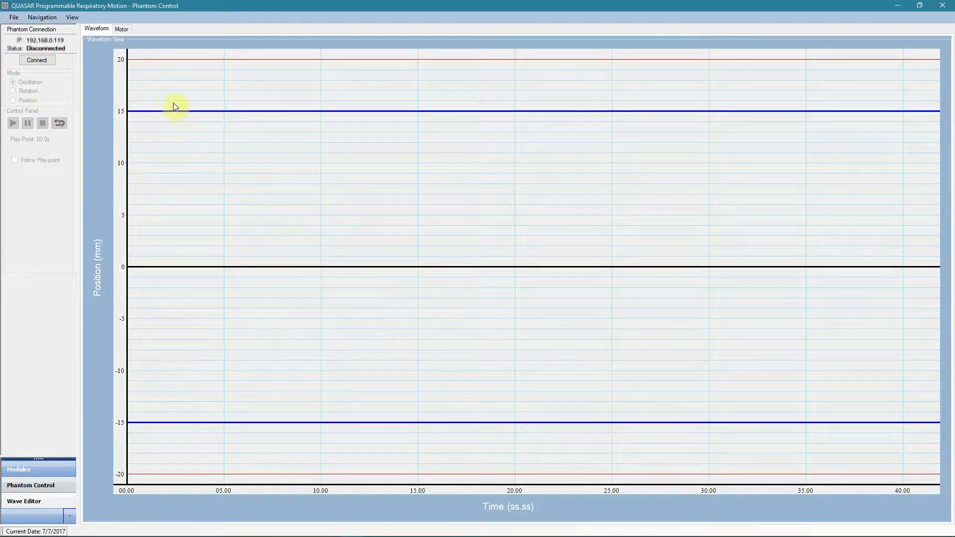
{"action": "mouse_move", "coordinate": [37, 59]}
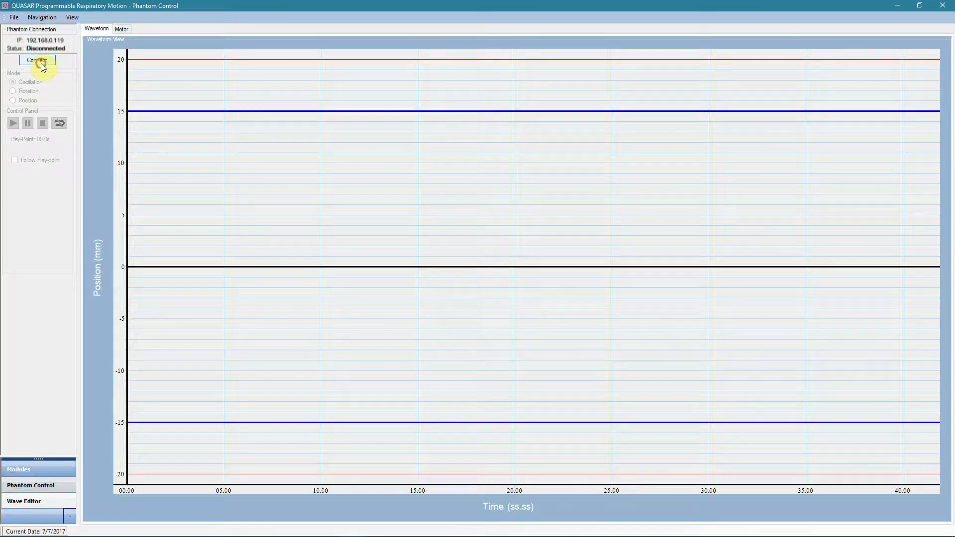
Step: Connect to the pResp-NewBoard phantom in Rotation mode, play the waveform briefly, then stop it
{"action": "left_click", "coordinate": [37, 60]}
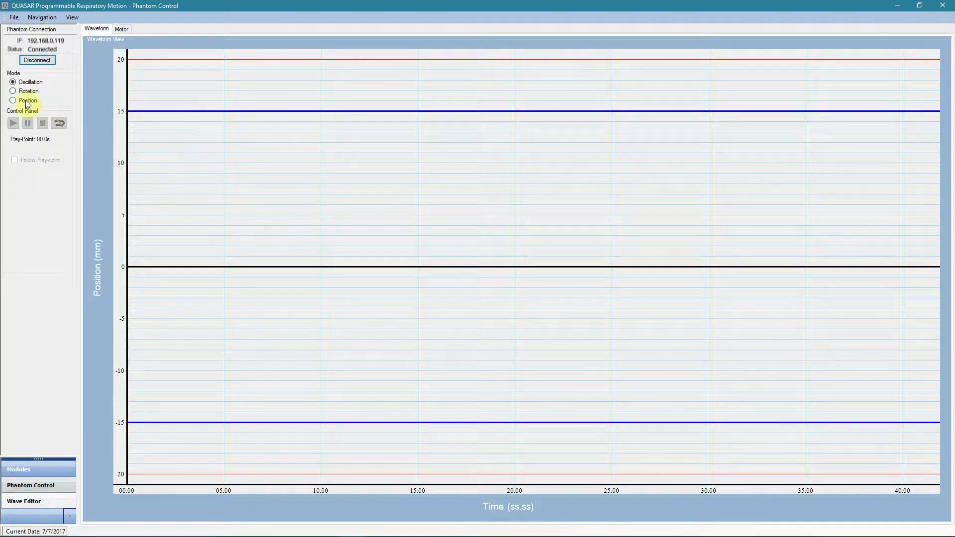
{"action": "left_click", "coordinate": [13, 91]}
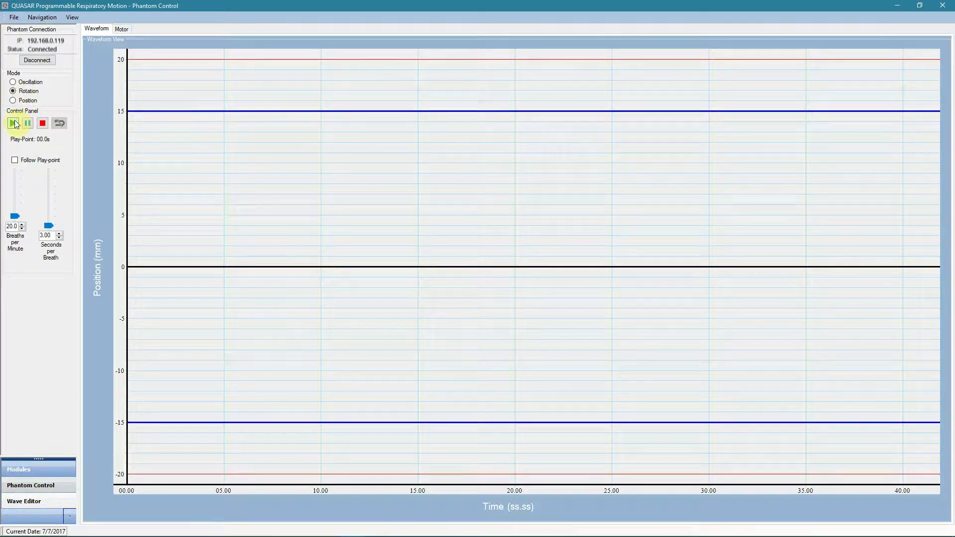
{"action": "left_click", "coordinate": [13, 124]}
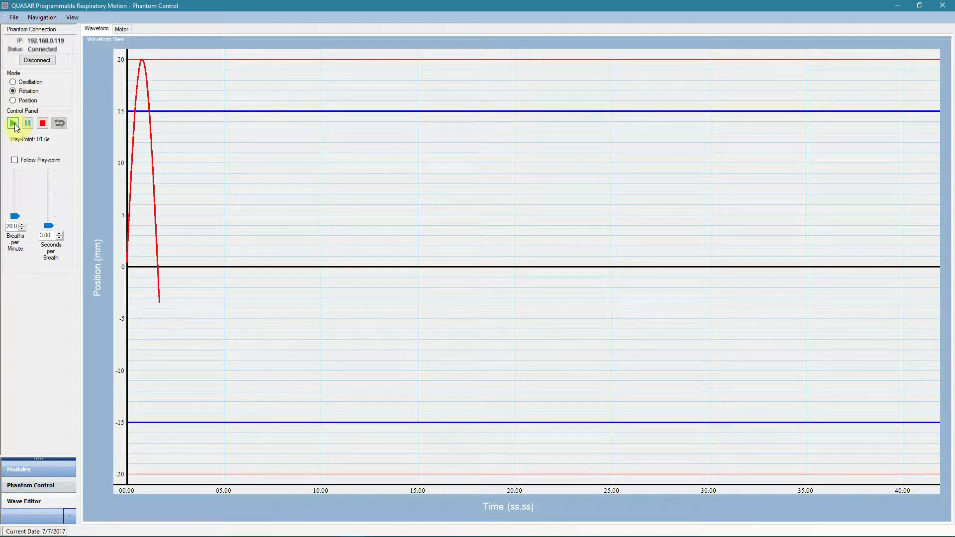
{"action": "left_click", "coordinate": [12, 123]}
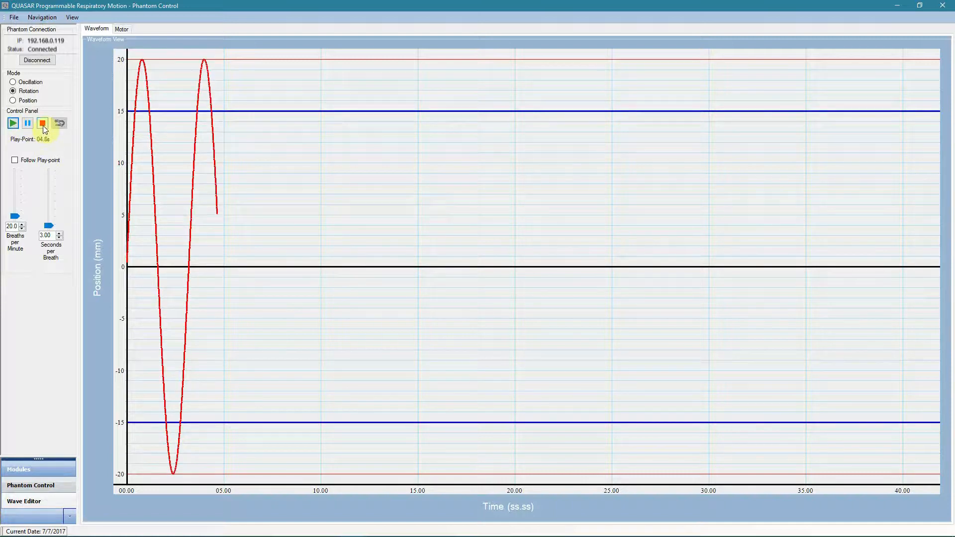
{"action": "left_click", "coordinate": [43, 123]}
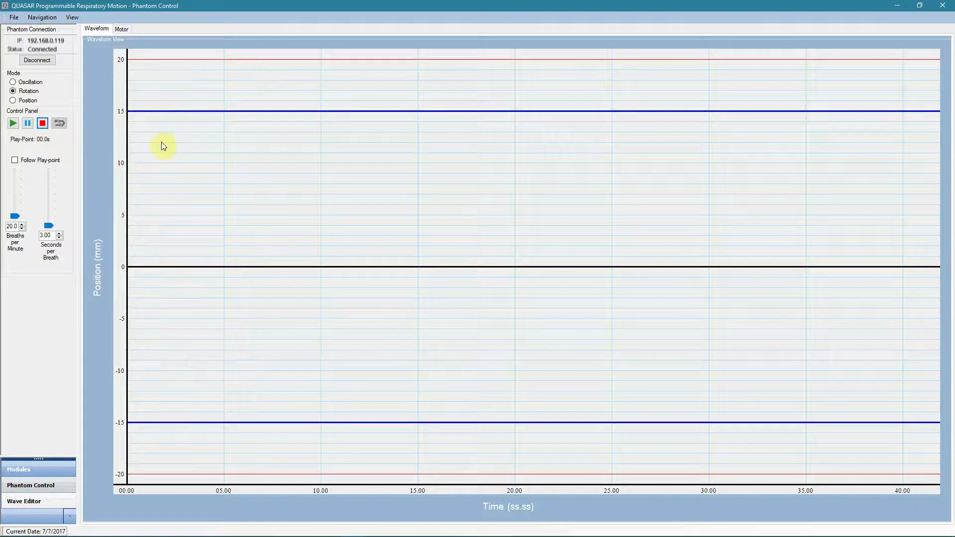
{"action": "mouse_move", "coordinate": [171, 150]}
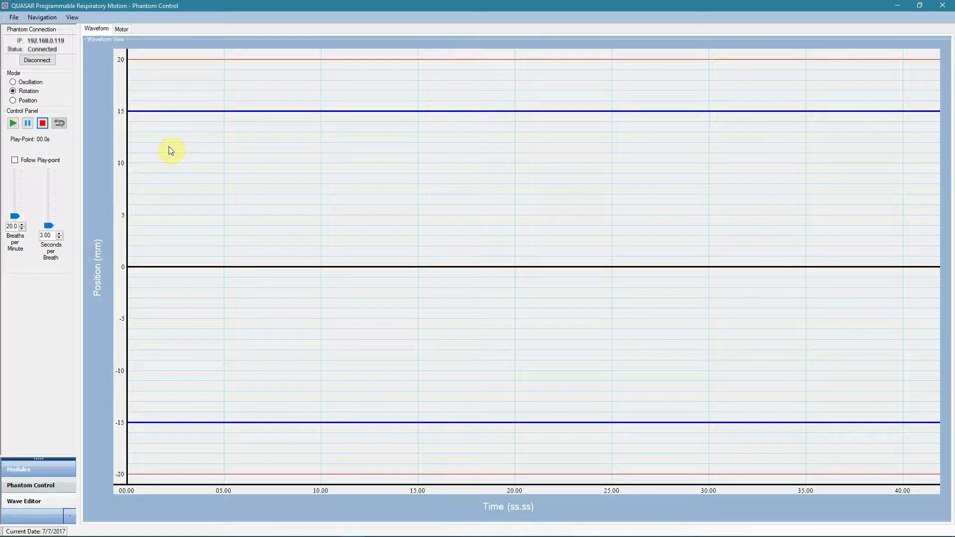
{"action": "mouse_move", "coordinate": [206, 185]}
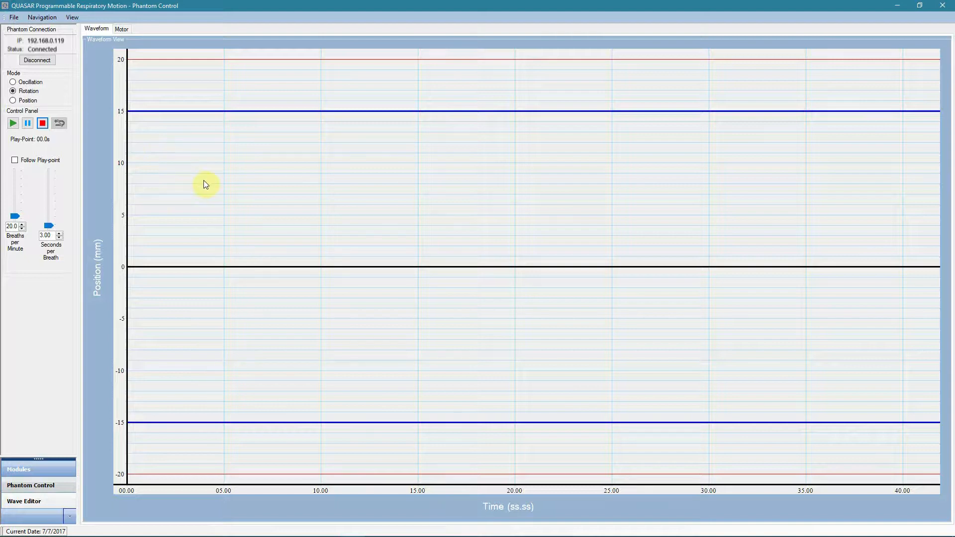
{"action": "mouse_move", "coordinate": [157, 91]}
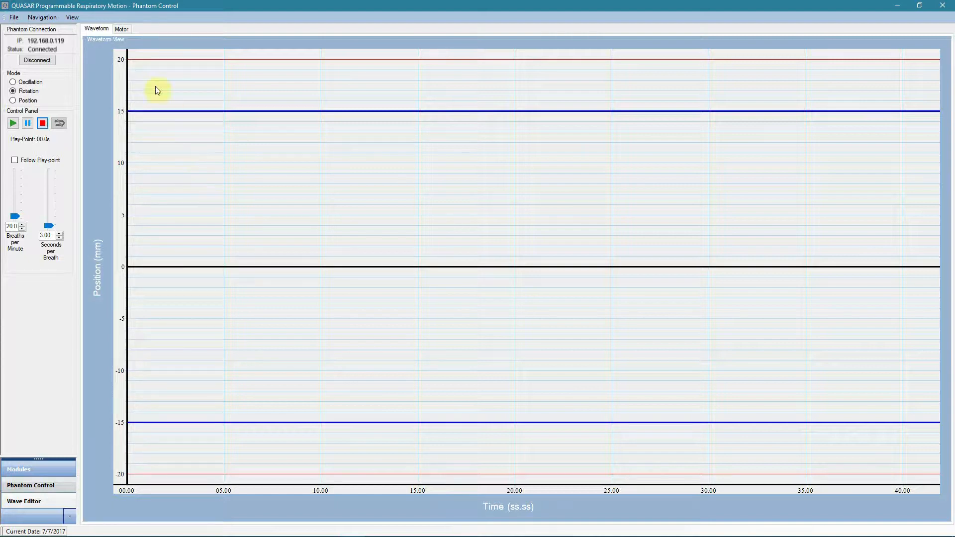
Step: In Settings, switch the device in use from pResp-NewBoard to Simulation Phantom and save
{"action": "left_click", "coordinate": [13, 17]}
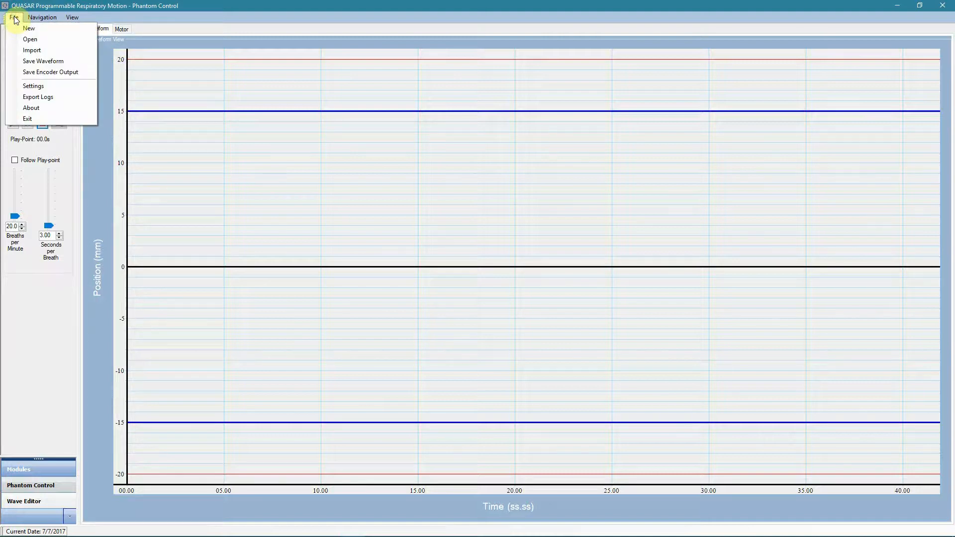
{"action": "mouse_move", "coordinate": [33, 86]}
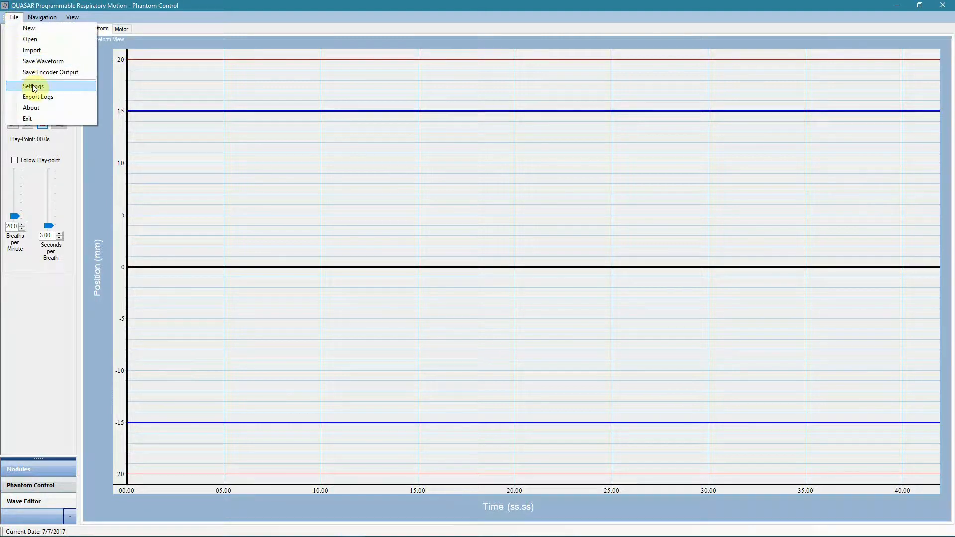
{"action": "left_click", "coordinate": [31, 86]}
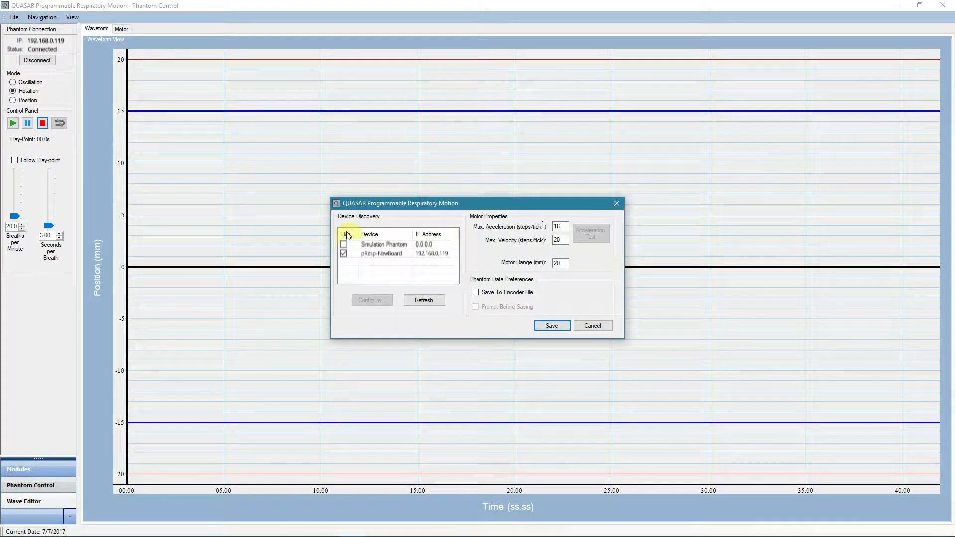
{"action": "left_click", "coordinate": [343, 244]}
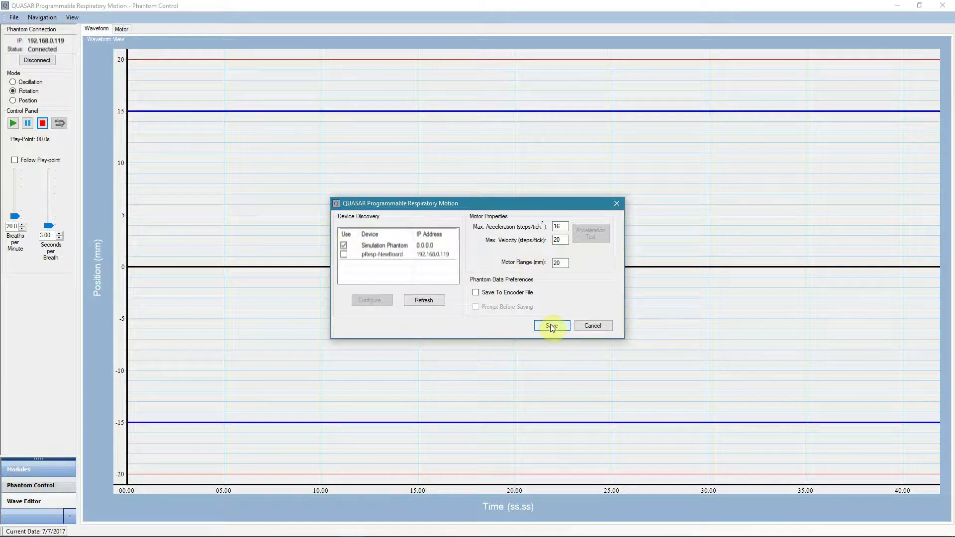
{"action": "left_click", "coordinate": [551, 326]}
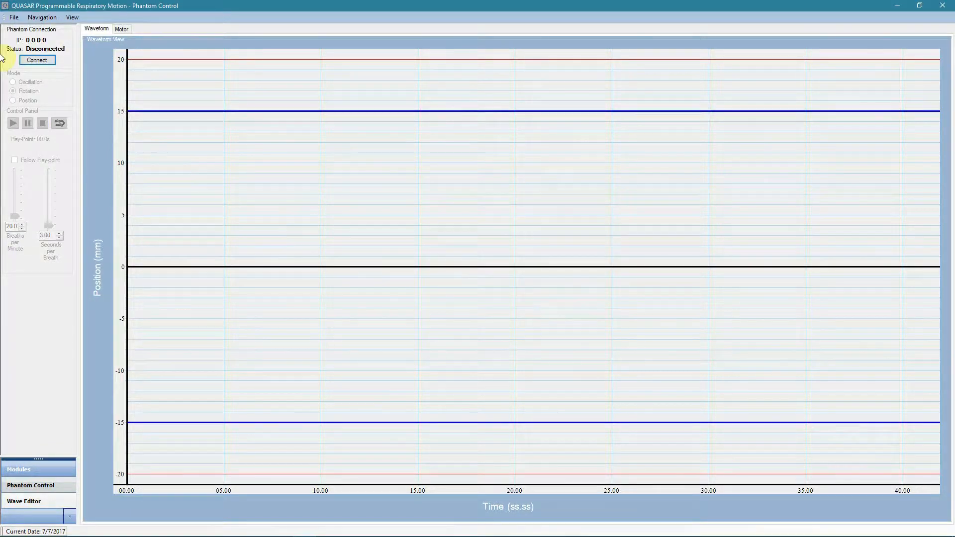
{"action": "left_click", "coordinate": [37, 60]}
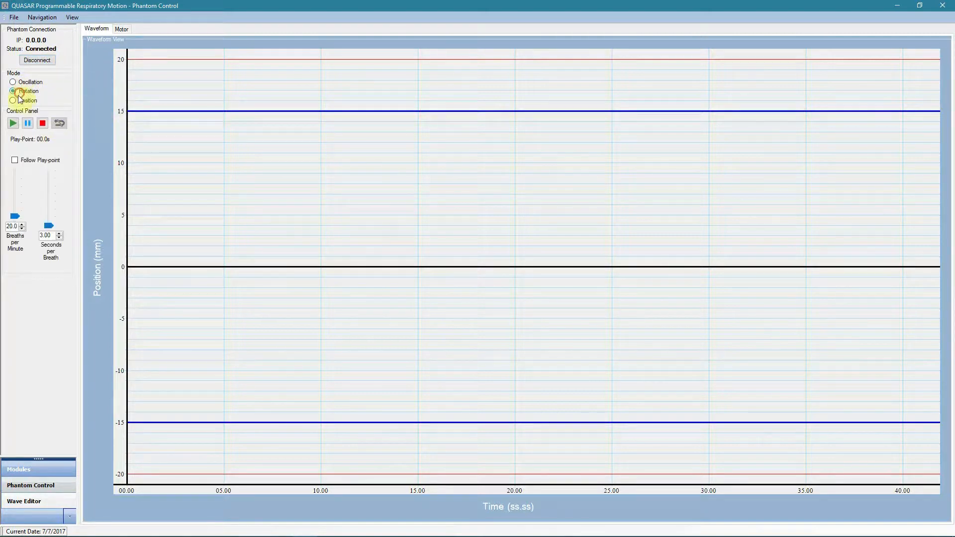
{"action": "left_click", "coordinate": [13, 100]}
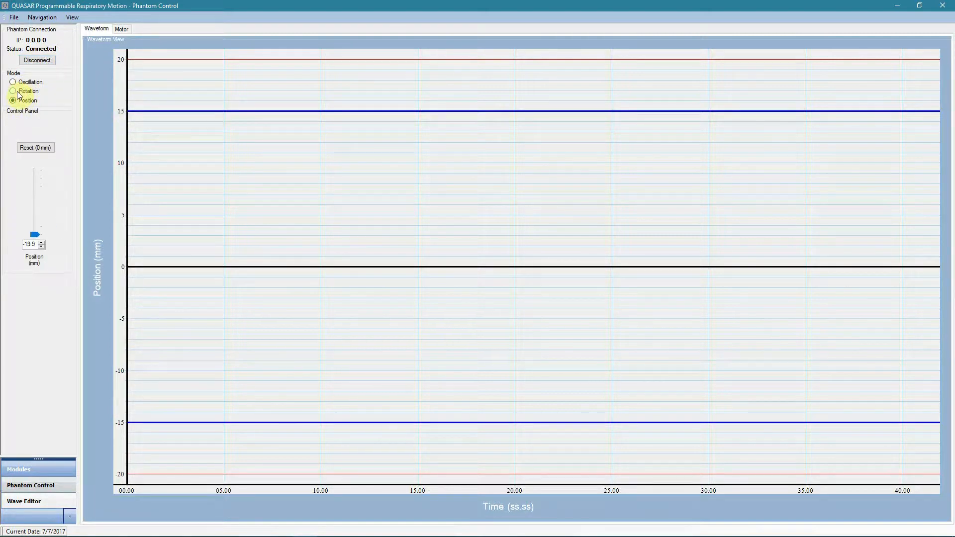
{"action": "left_click", "coordinate": [13, 90]}
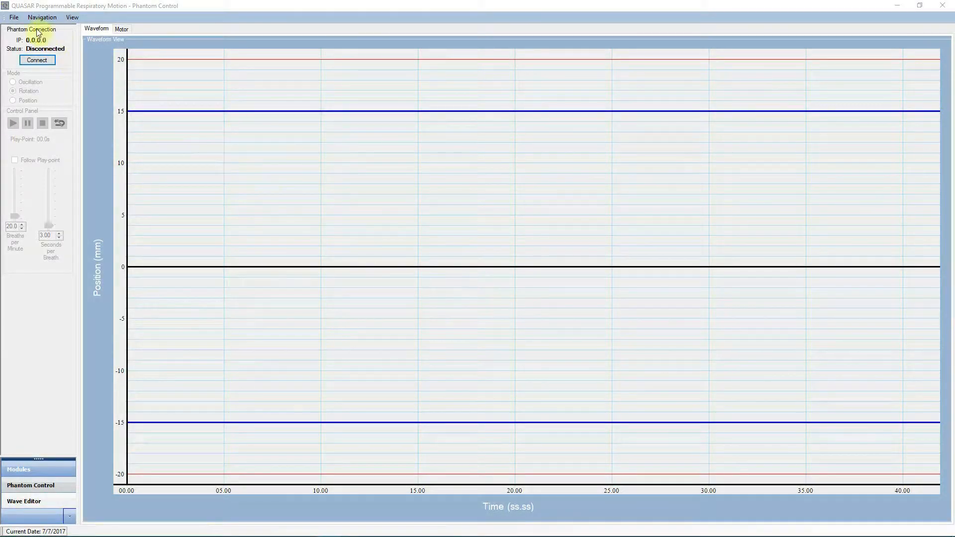
{"action": "left_click", "coordinate": [13, 17]}
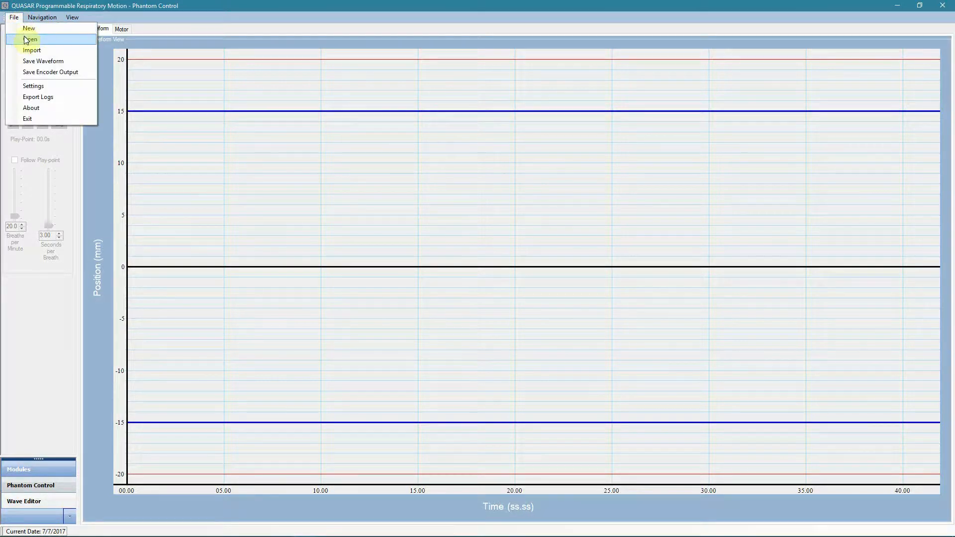
{"action": "left_click", "coordinate": [28, 28]}
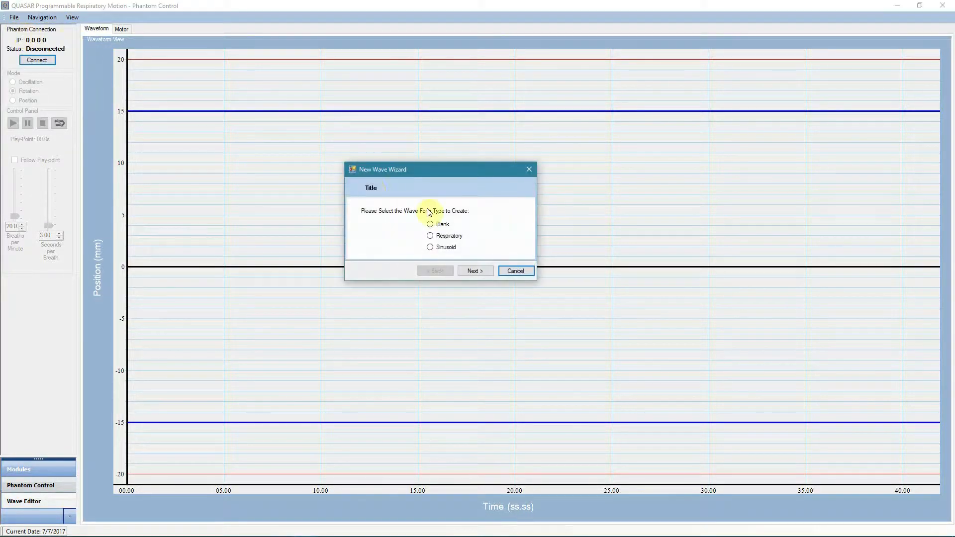
{"action": "mouse_move", "coordinate": [456, 228]}
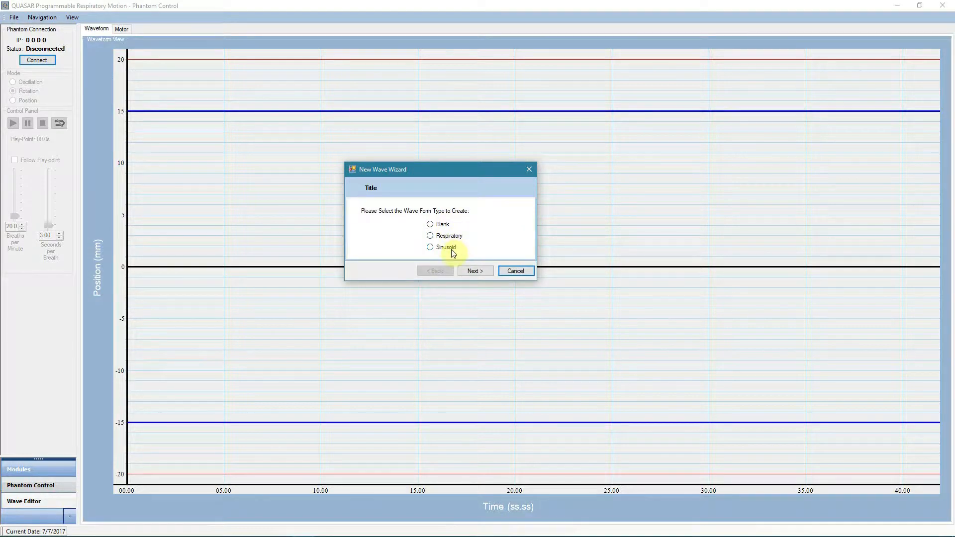
{"action": "mouse_move", "coordinate": [516, 270]}
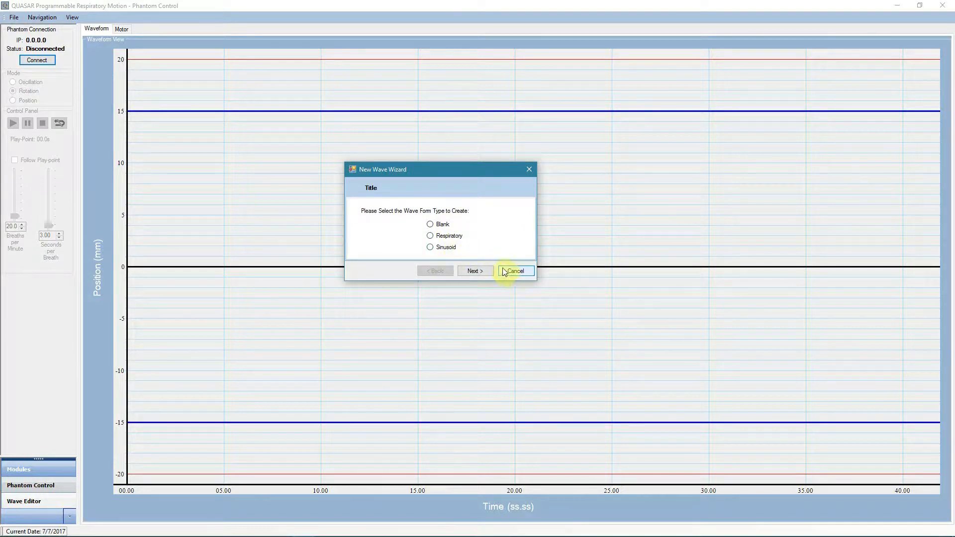
{"action": "left_click", "coordinate": [430, 247]}
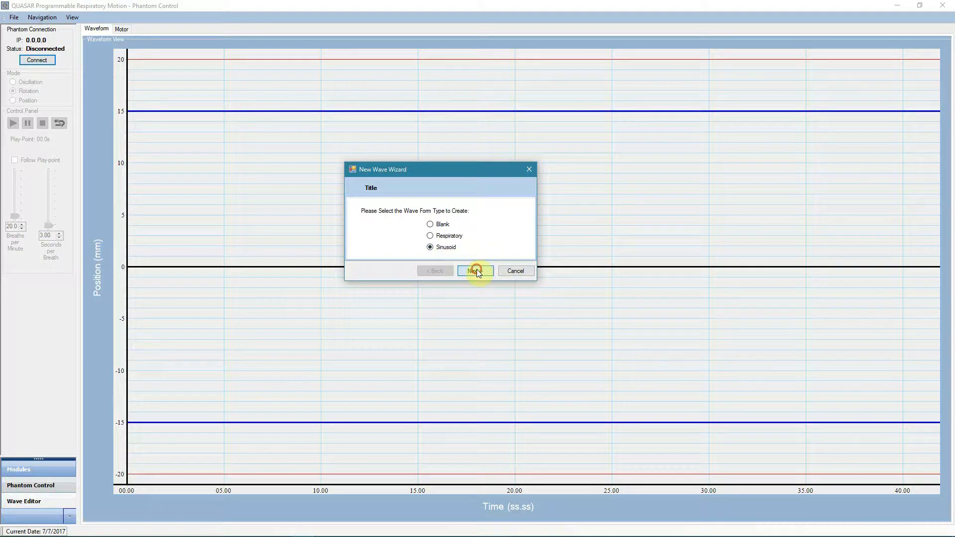
{"action": "left_click", "coordinate": [474, 271]}
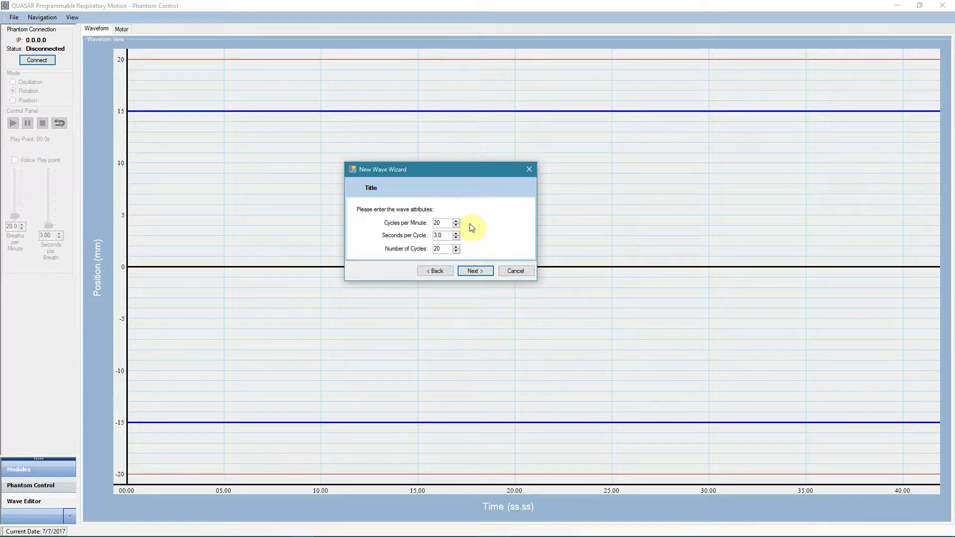
{"action": "mouse_move", "coordinate": [470, 241]}
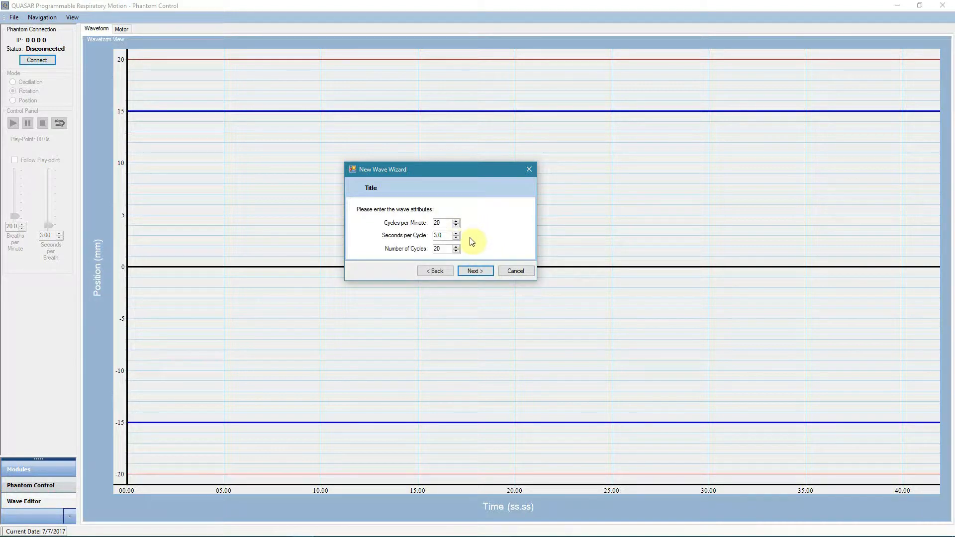
{"action": "mouse_move", "coordinate": [464, 252]}
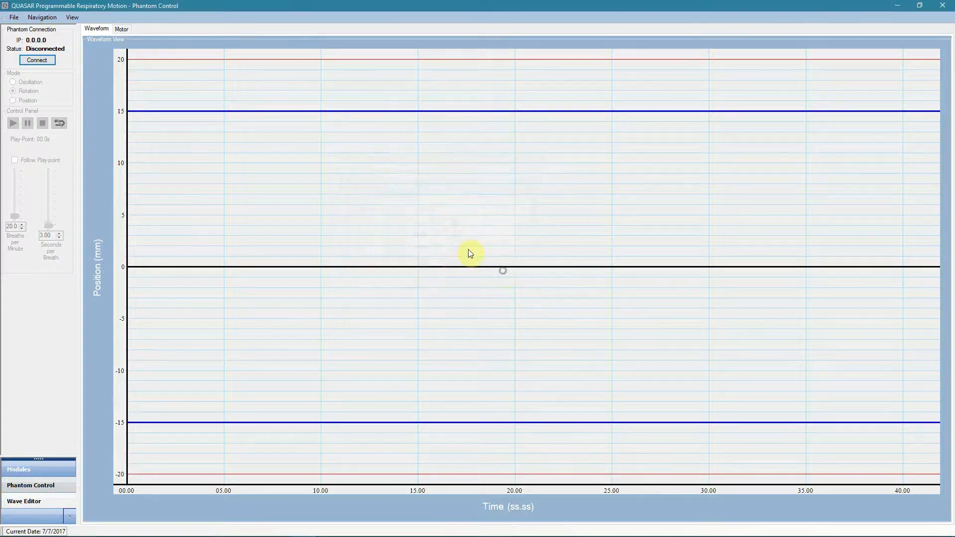
{"action": "mouse_move", "coordinate": [358, 233]}
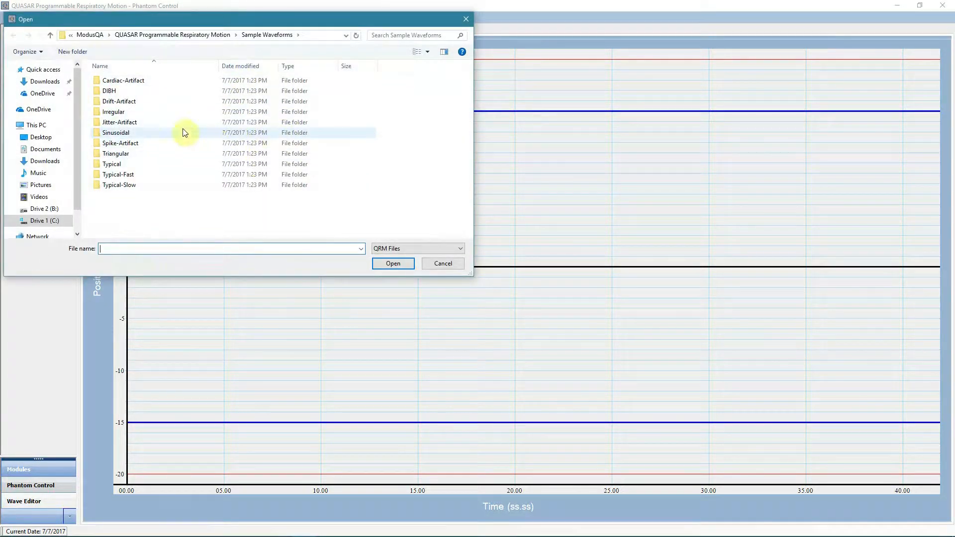
{"action": "mouse_move", "coordinate": [129, 133]}
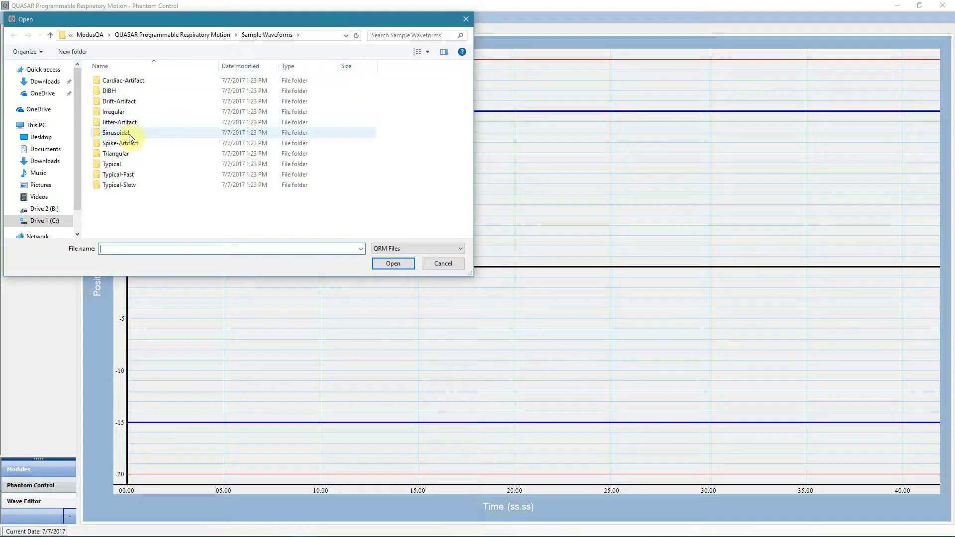
Step: Load the Typical-Fast6.qrm sample waveform from the Sample Waveforms folder
{"action": "double_click", "coordinate": [117, 174]}
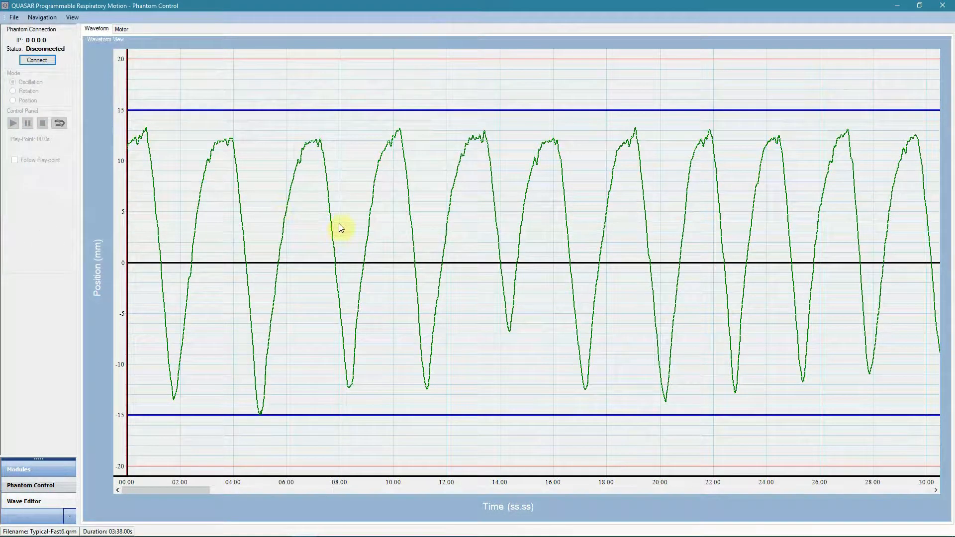
{"action": "mouse_move", "coordinate": [189, 130]}
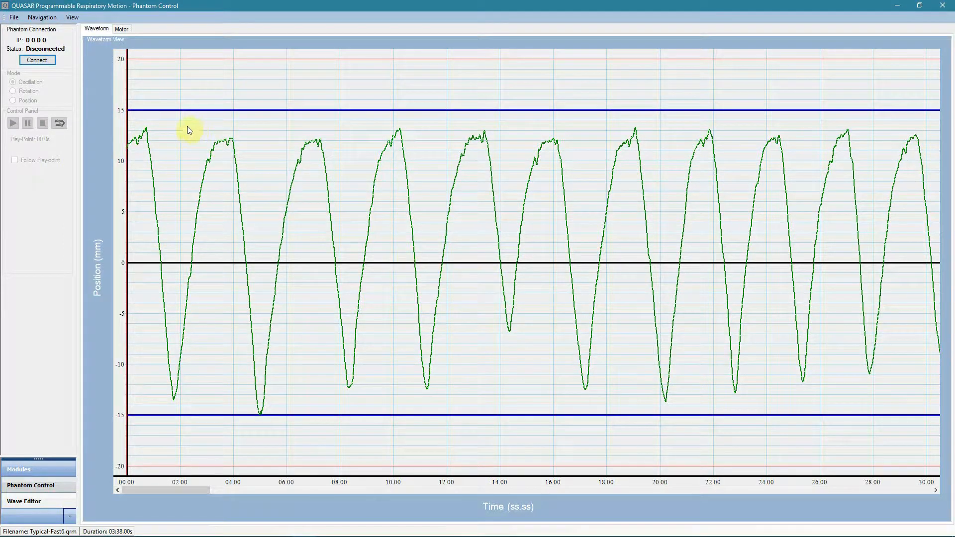
Step: Connect to the phantom in Oscillation mode with Typical-Fast6 loaded
{"action": "left_click", "coordinate": [37, 60]}
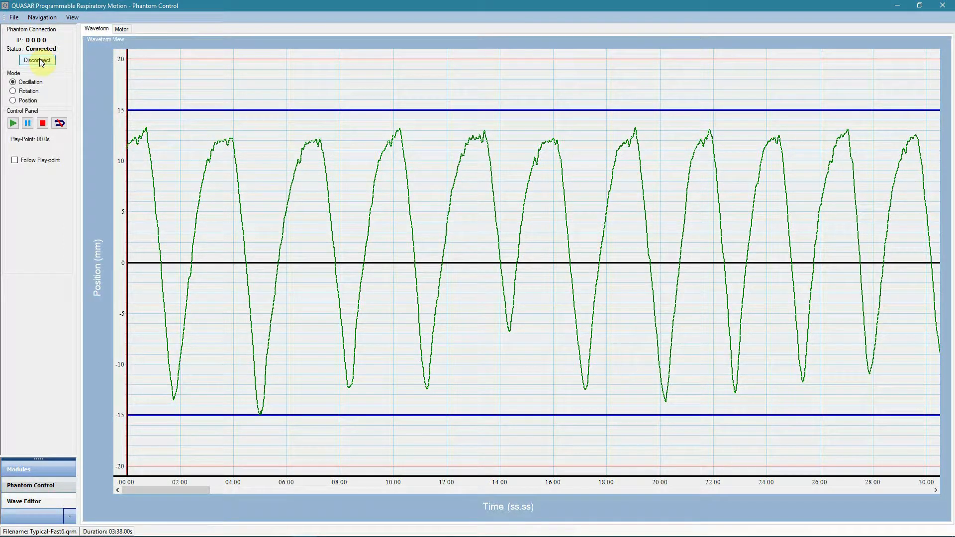
{"action": "mouse_move", "coordinate": [58, 88]}
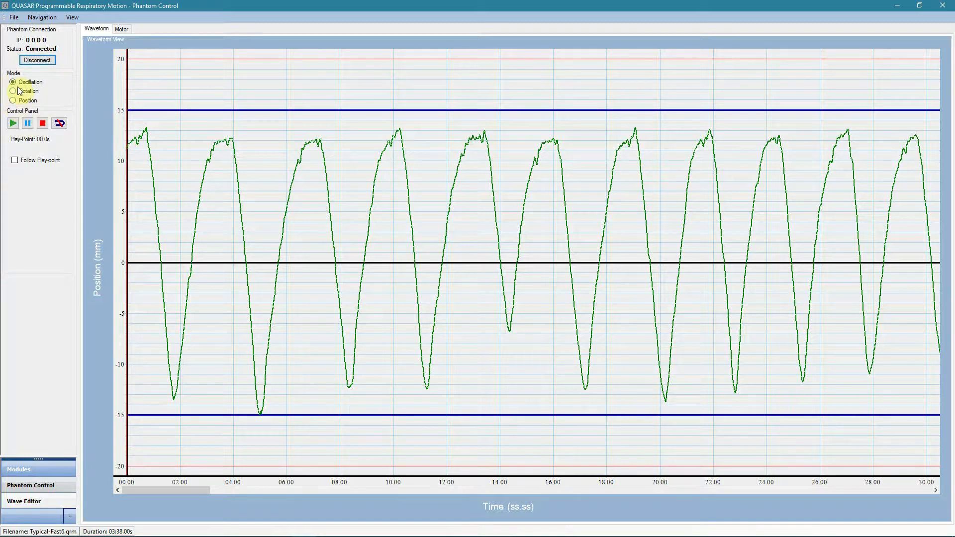
{"action": "mouse_move", "coordinate": [27, 99]}
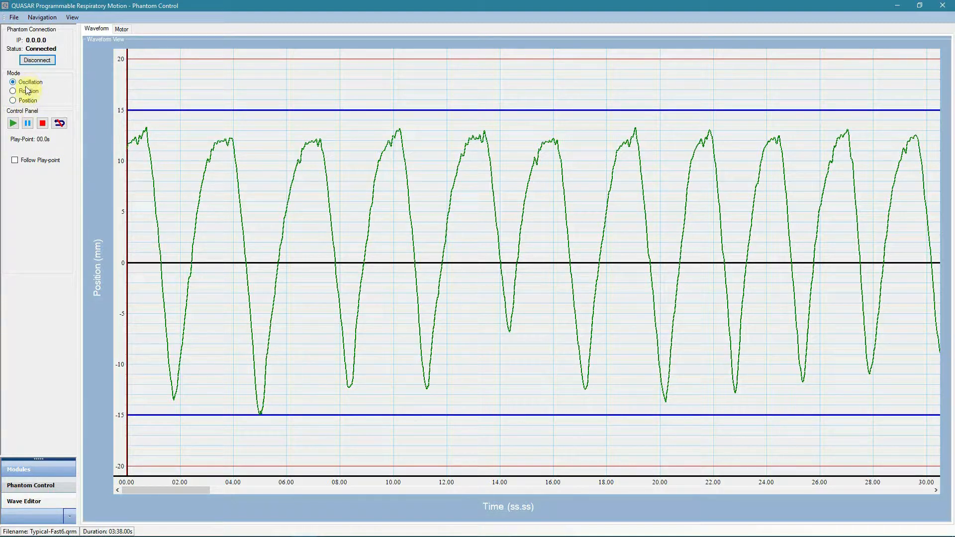
{"action": "mouse_move", "coordinate": [63, 101]}
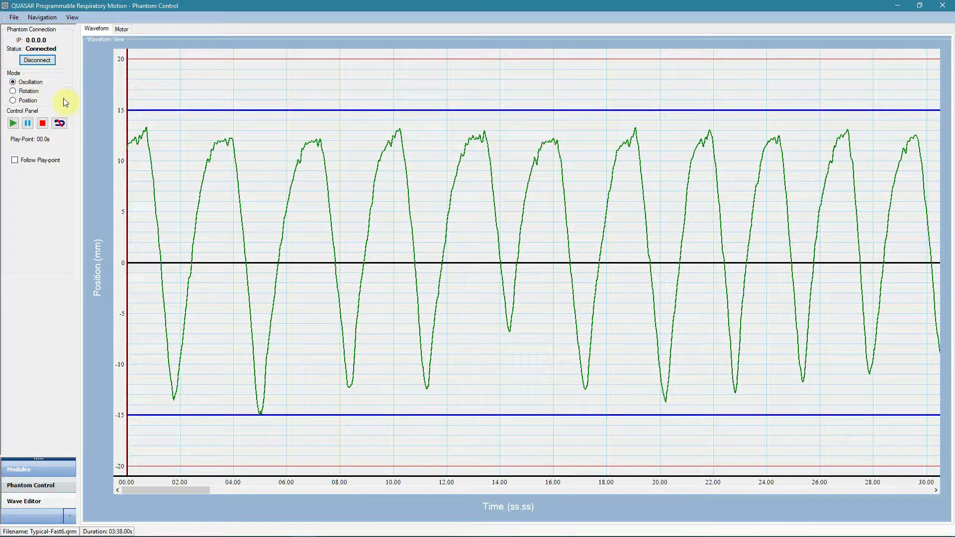
{"action": "mouse_move", "coordinate": [249, 199]}
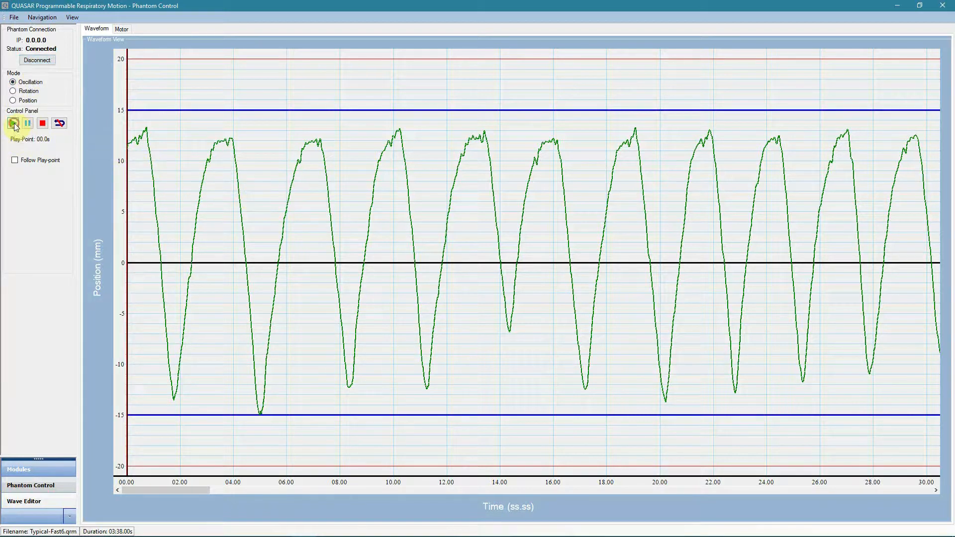
Step: Play Typical-Fast6 on the phantom with Follow Play-point toggled, then stop and reset to 00.0s
{"action": "left_click", "coordinate": [13, 124]}
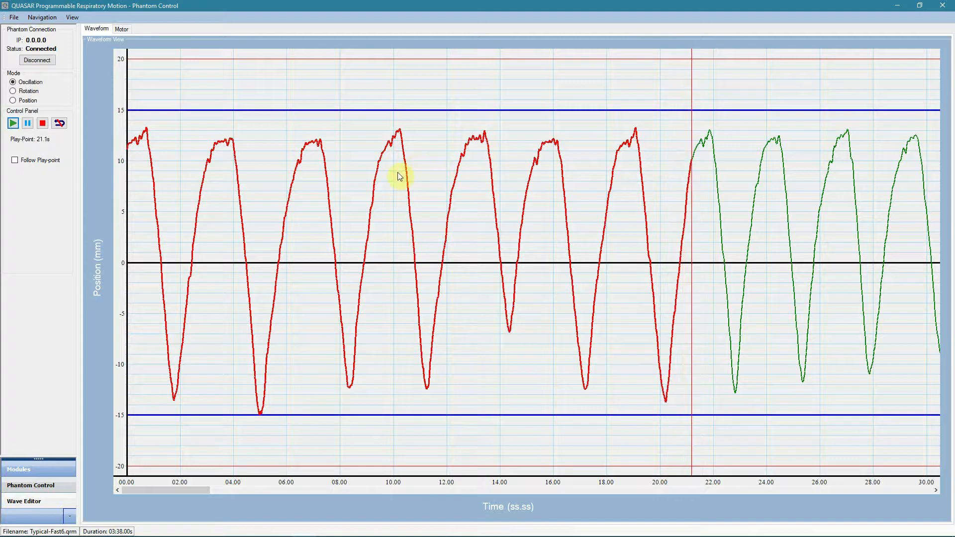
{"action": "mouse_move", "coordinate": [803, 193]}
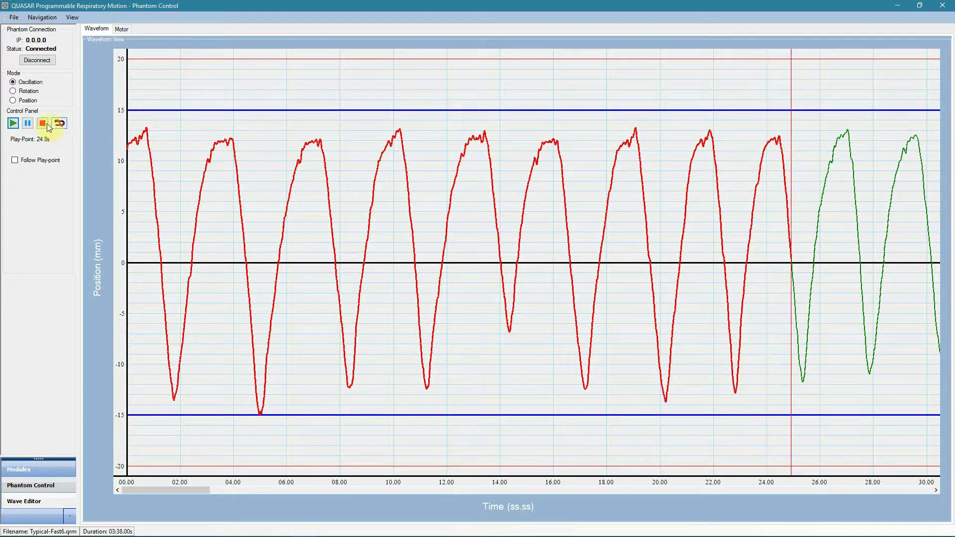
{"action": "left_click", "coordinate": [15, 160]}
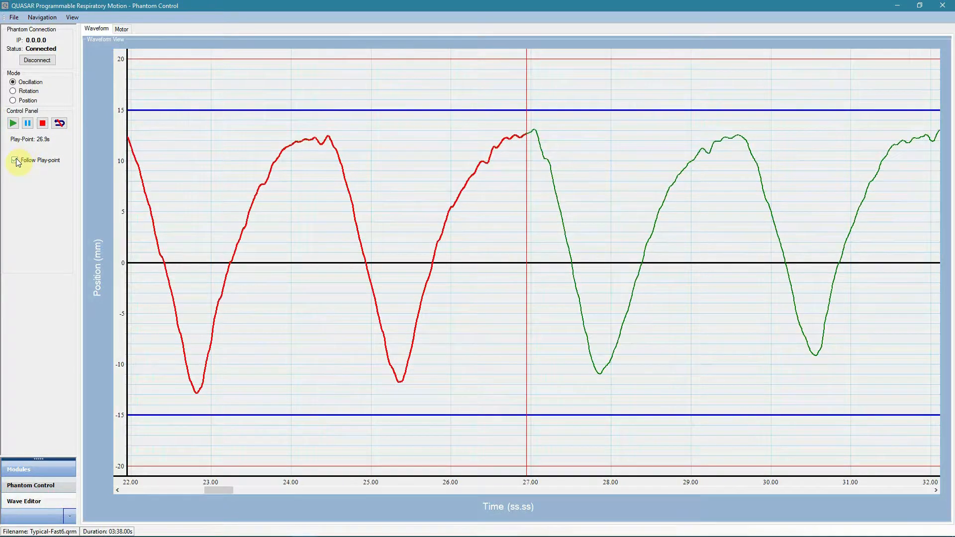
{"action": "left_click", "coordinate": [14, 161]}
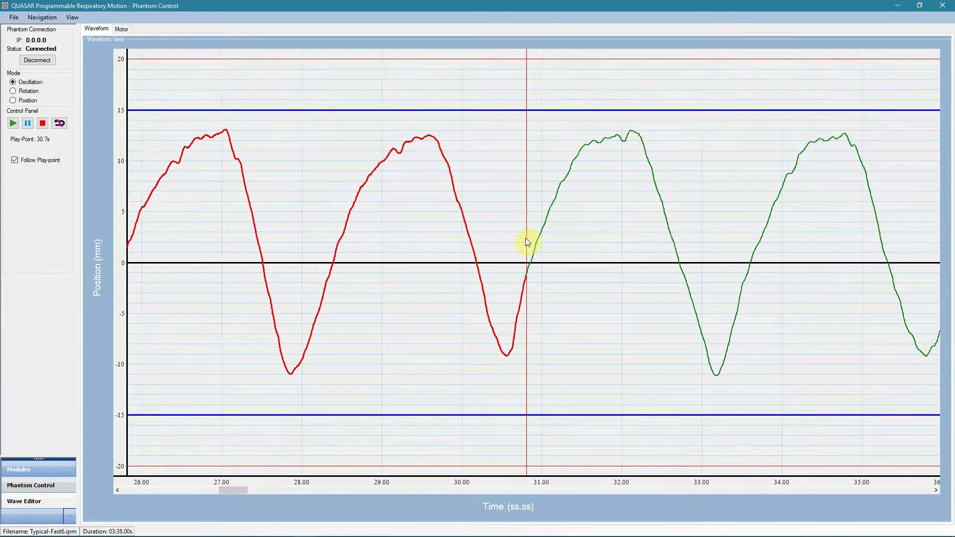
{"action": "left_click", "coordinate": [42, 123]}
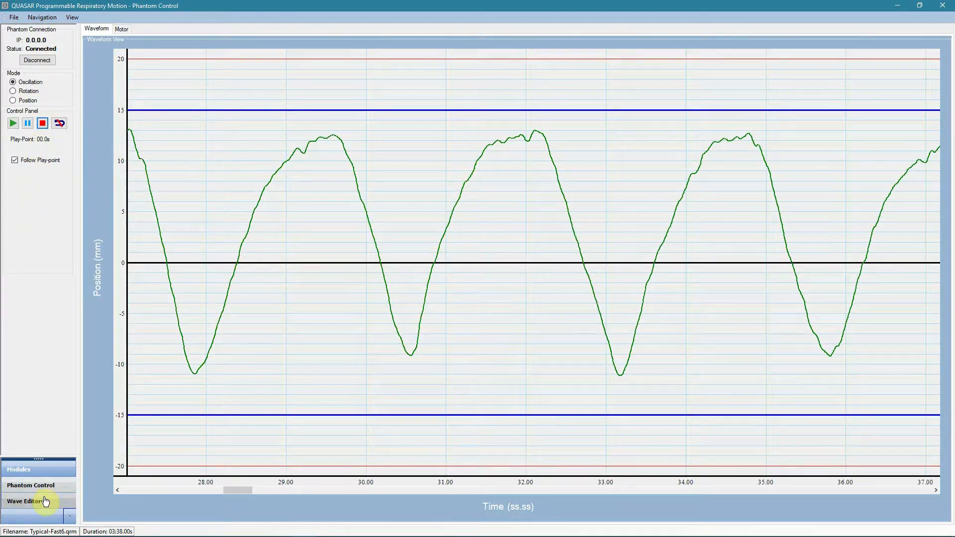
{"action": "mouse_move", "coordinate": [36, 501]}
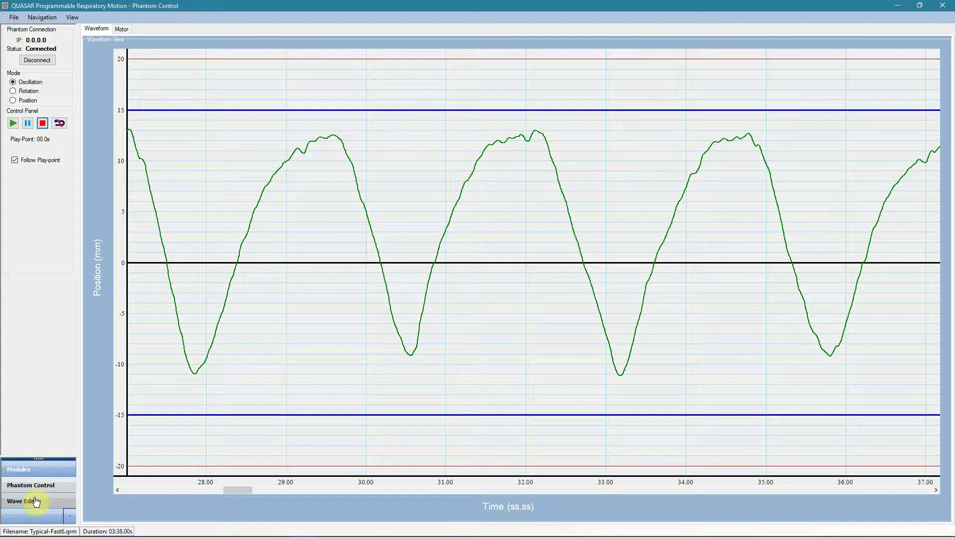
Step: In the Wave Editor, apply a 1 Hz low-pass Jitter filter to smooth Typical-Fast6
{"action": "left_click", "coordinate": [23, 500]}
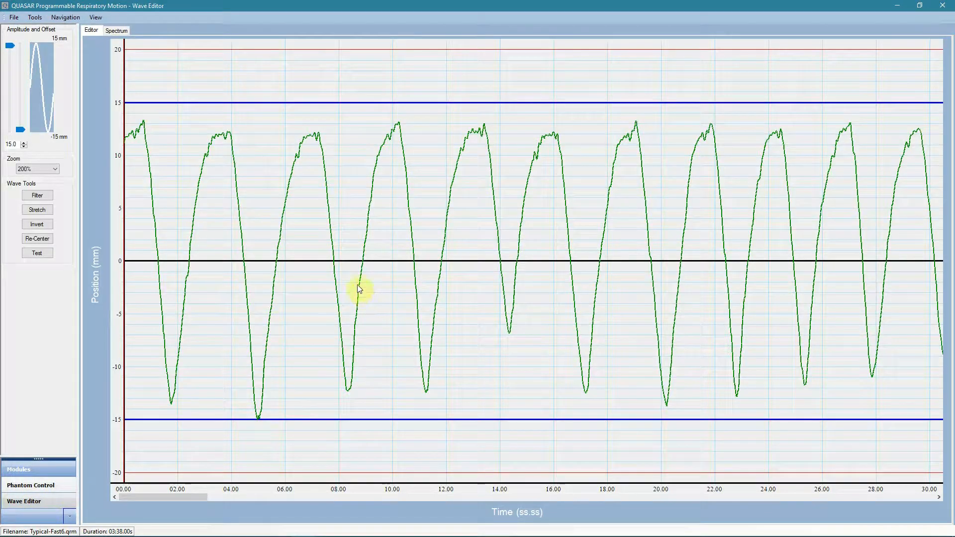
{"action": "left_click", "coordinate": [37, 196]}
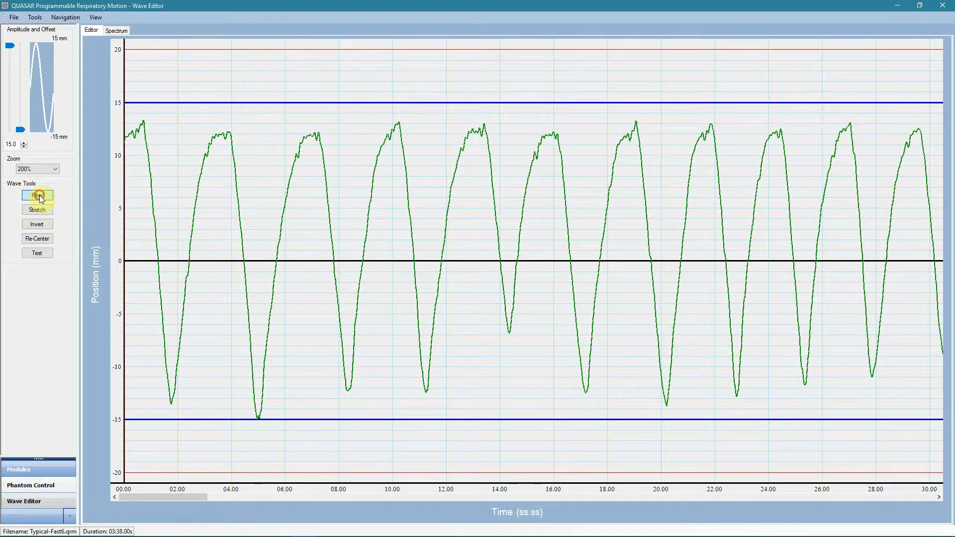
{"action": "left_click", "coordinate": [37, 195]}
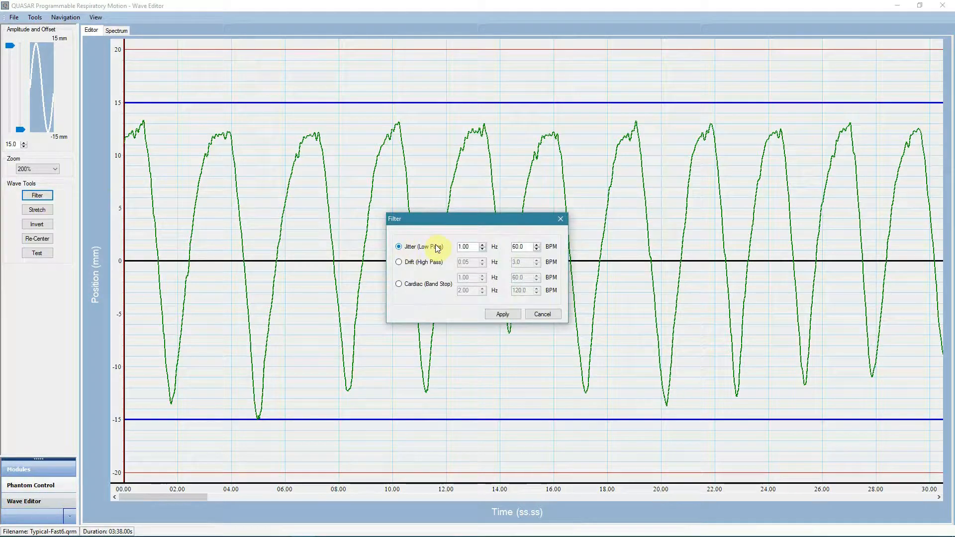
{"action": "left_click", "coordinate": [501, 314]}
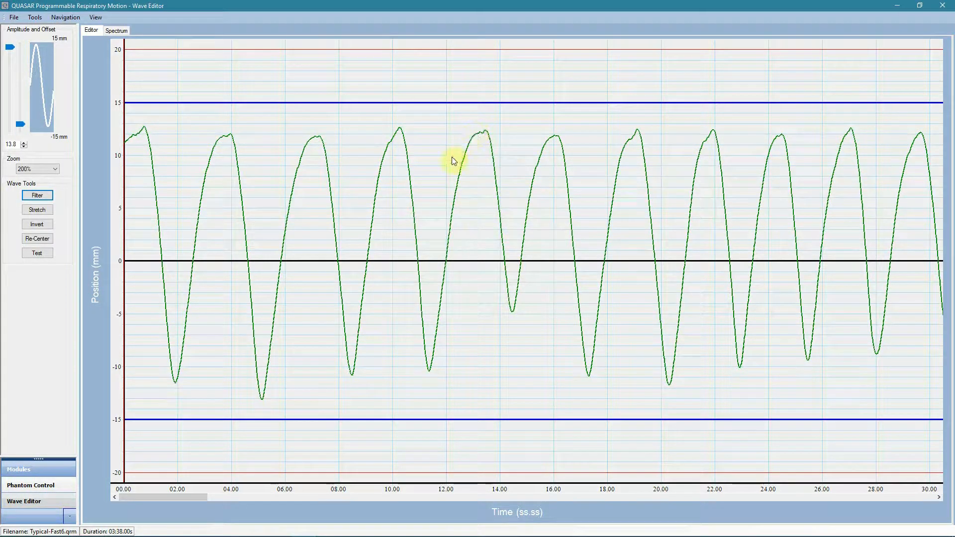
{"action": "mouse_move", "coordinate": [56, 456]}
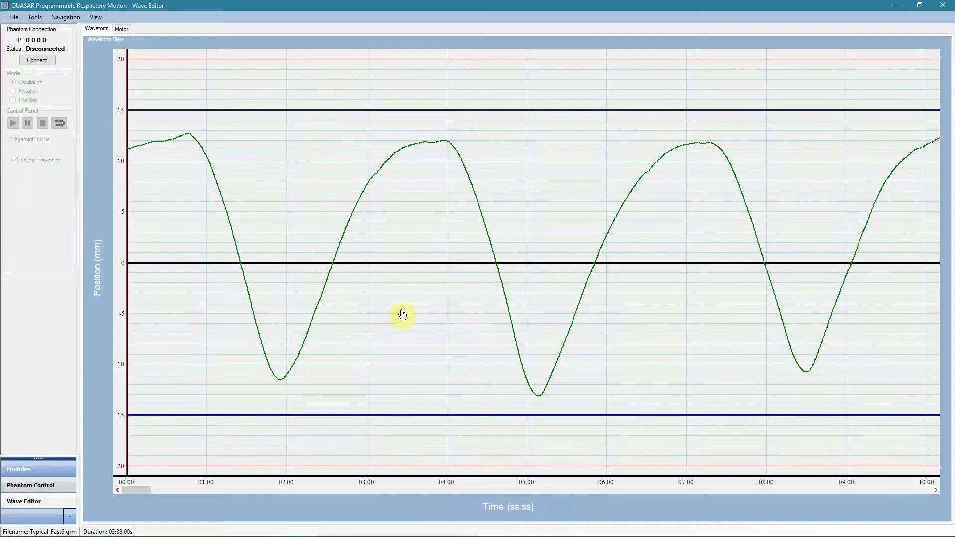
Step: Connect to the phantom and play the smoothed Typical-Fast6 waveform in Oscillation mode
{"action": "left_click", "coordinate": [37, 60]}
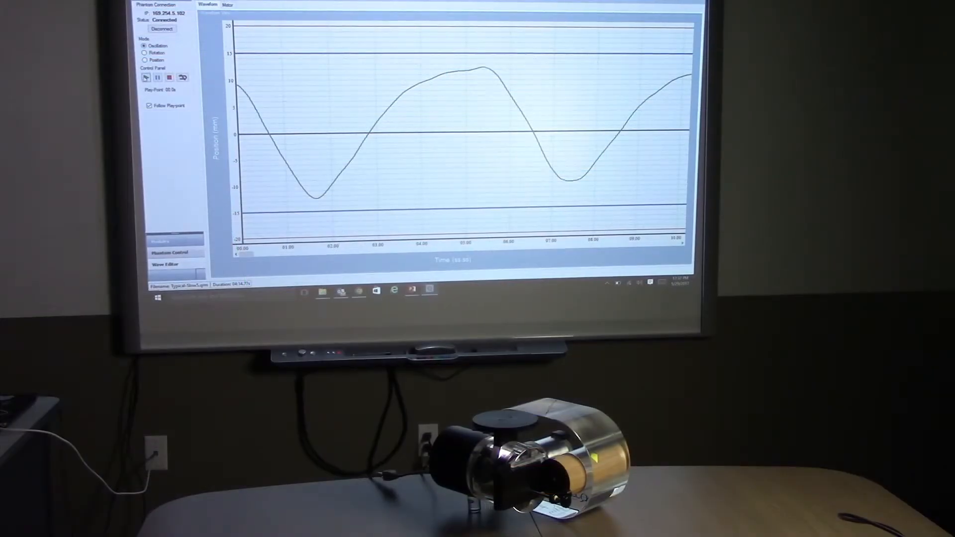
{"action": "left_click", "coordinate": [146, 77]}
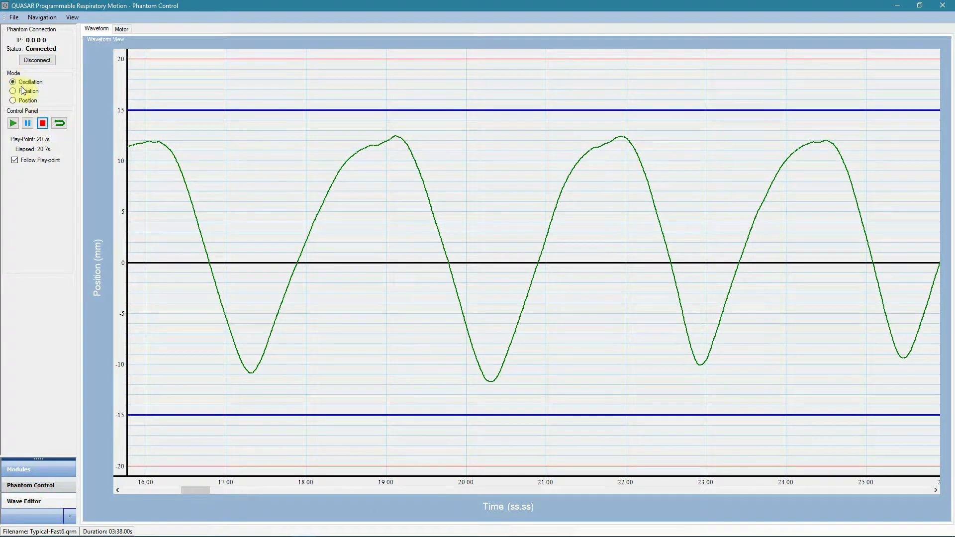
Step: In the Wave Editor, stretch the waveform in time by a factor of 10.00
{"action": "left_click", "coordinate": [24, 501]}
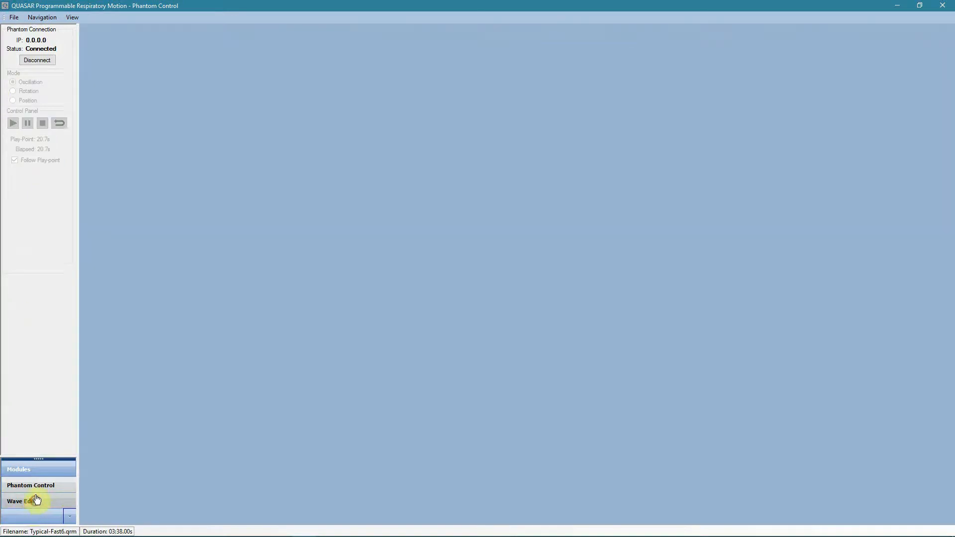
{"action": "left_click", "coordinate": [21, 501]}
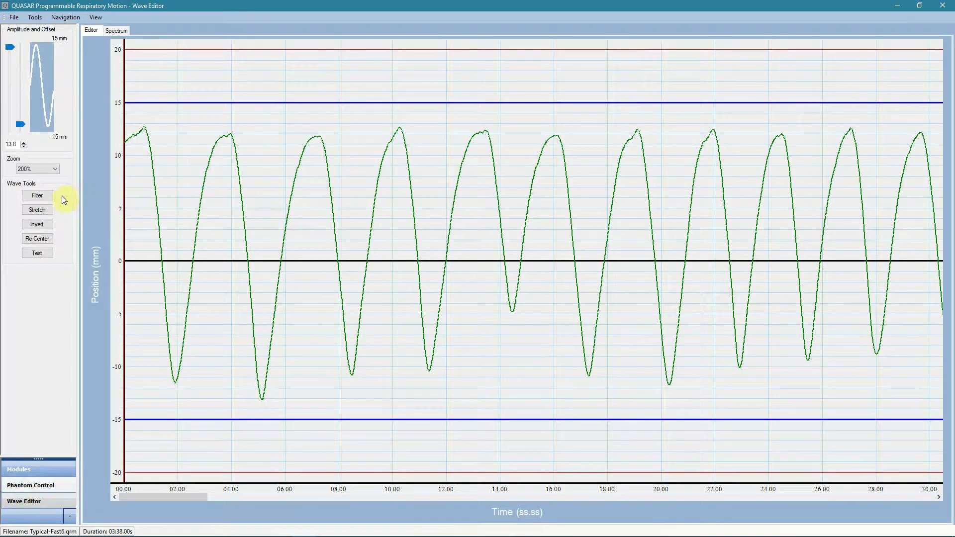
{"action": "left_click", "coordinate": [37, 210]}
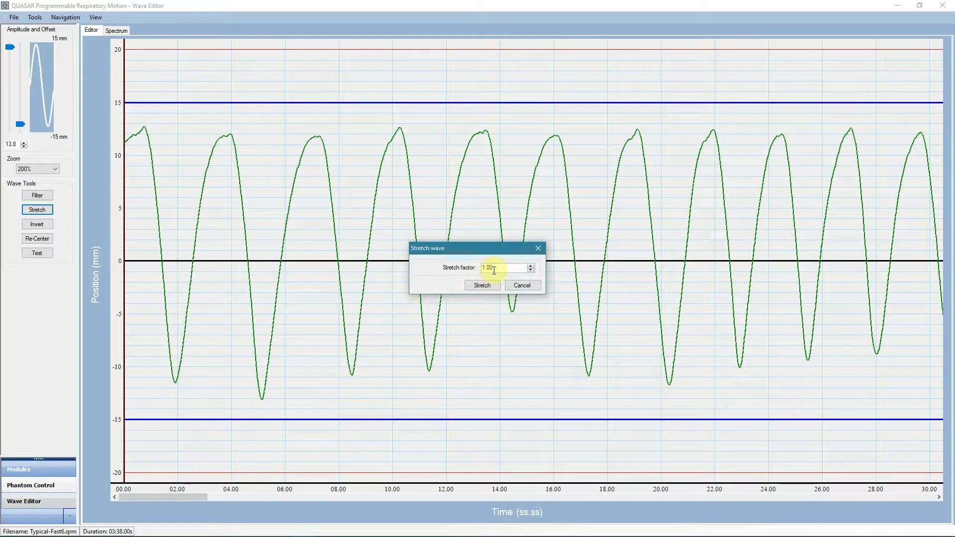
{"action": "left_click", "coordinate": [530, 265]}
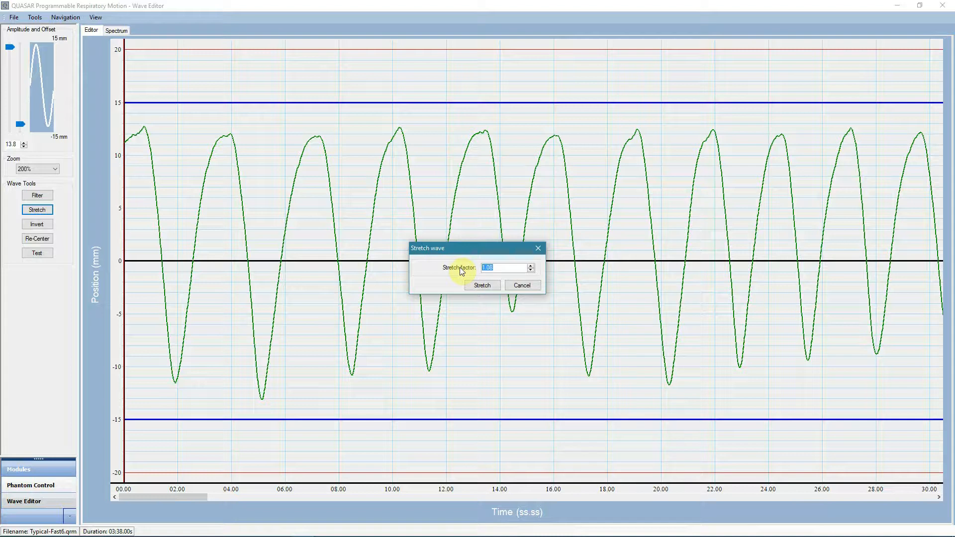
{"action": "type", "text": "10.00"}
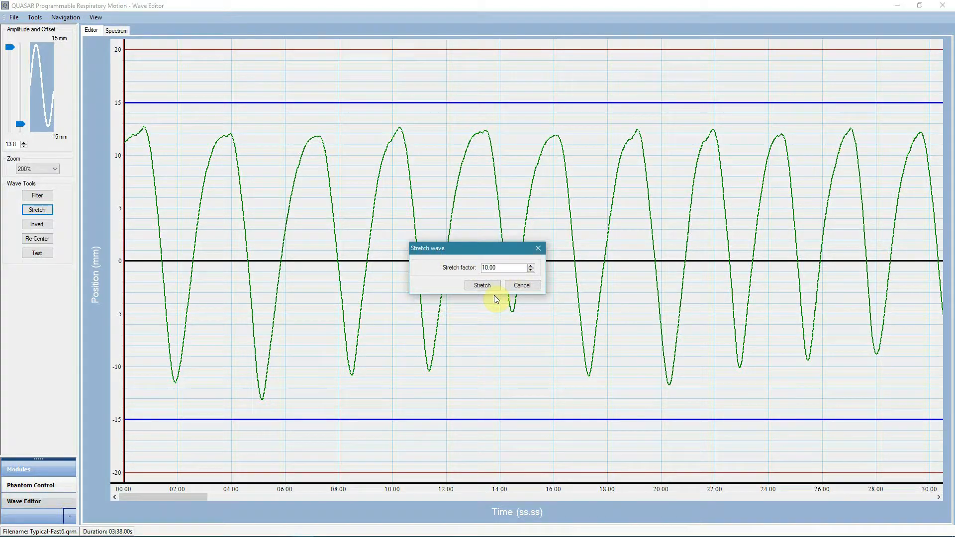
{"action": "left_click", "coordinate": [481, 285]}
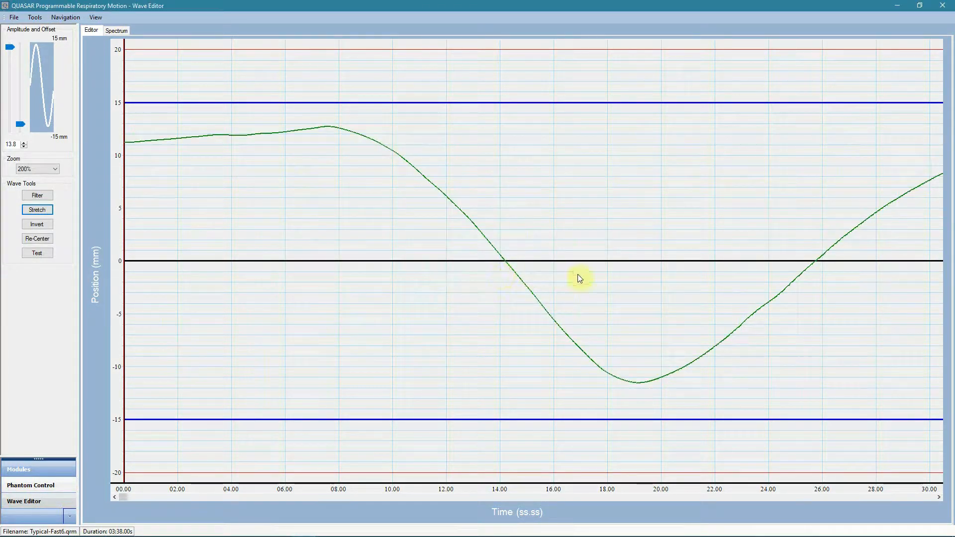
Step: Invert the waveform upside down, then invert it back upright
{"action": "left_click", "coordinate": [37, 224]}
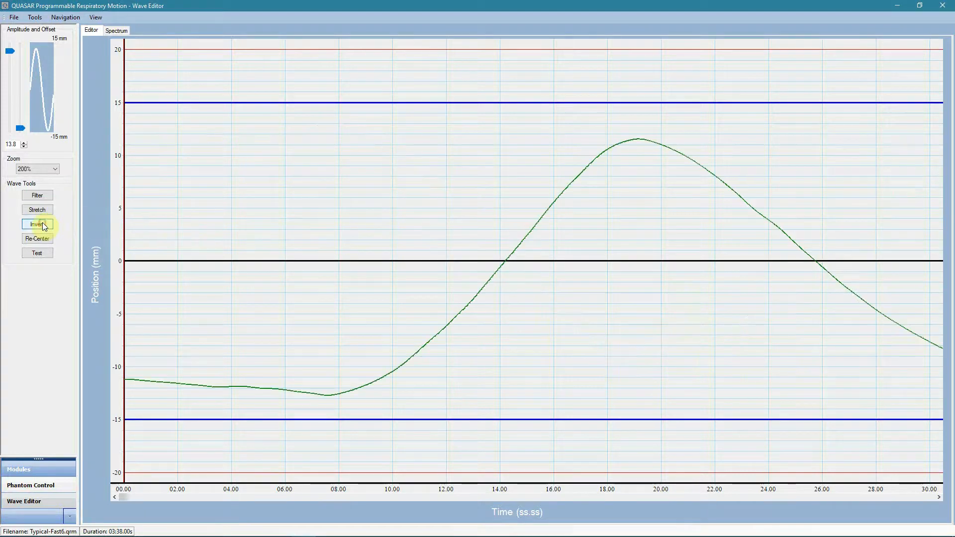
{"action": "left_click", "coordinate": [37, 224]}
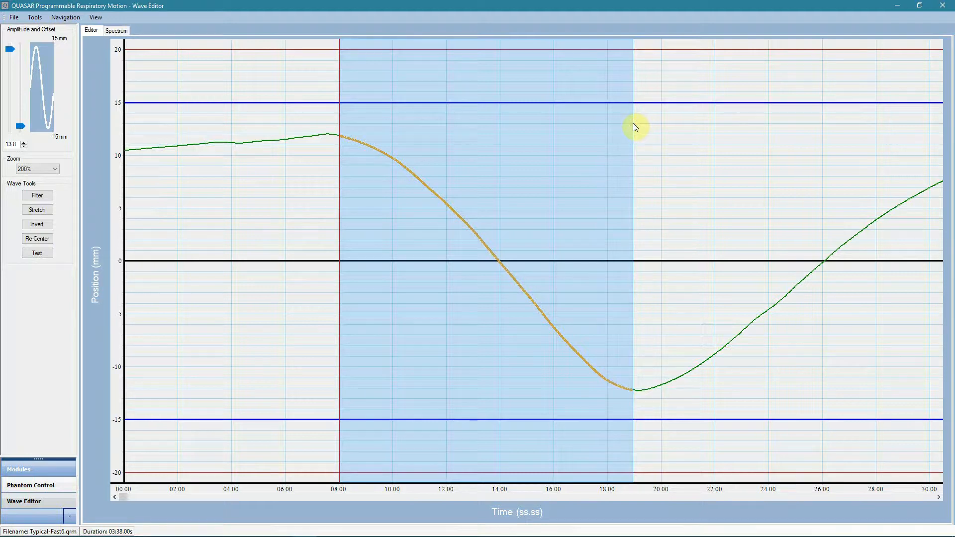
Step: Review the right-click edit options for the 8–19 s selection, then return to Phantom Control
{"action": "right_click", "coordinate": [534, 125]}
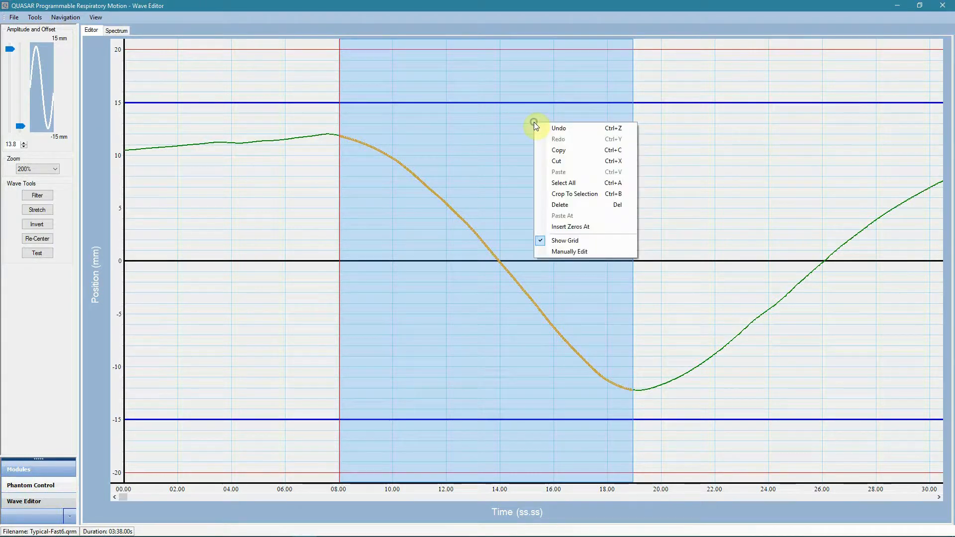
{"action": "mouse_move", "coordinate": [568, 151]}
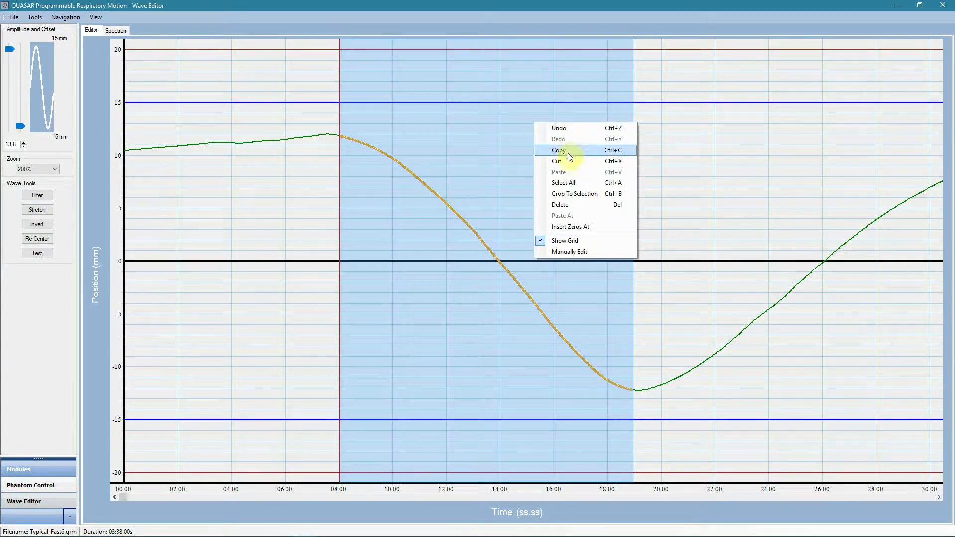
{"action": "mouse_move", "coordinate": [555, 161]}
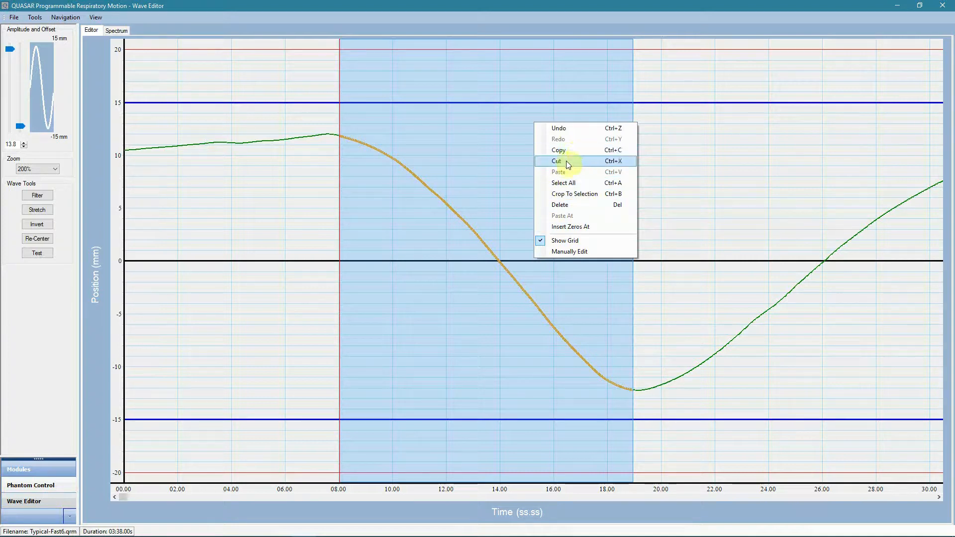
{"action": "mouse_move", "coordinate": [559, 205]}
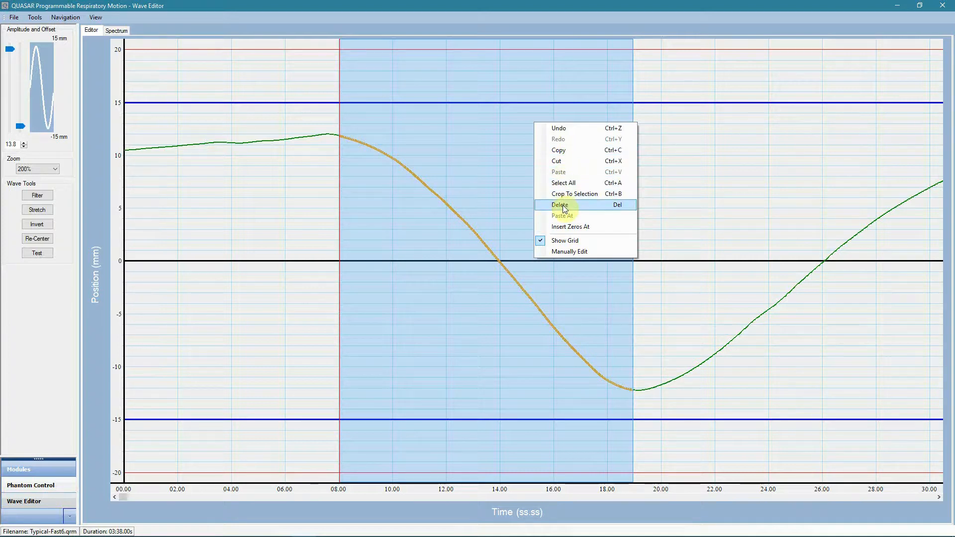
{"action": "mouse_move", "coordinate": [555, 252]}
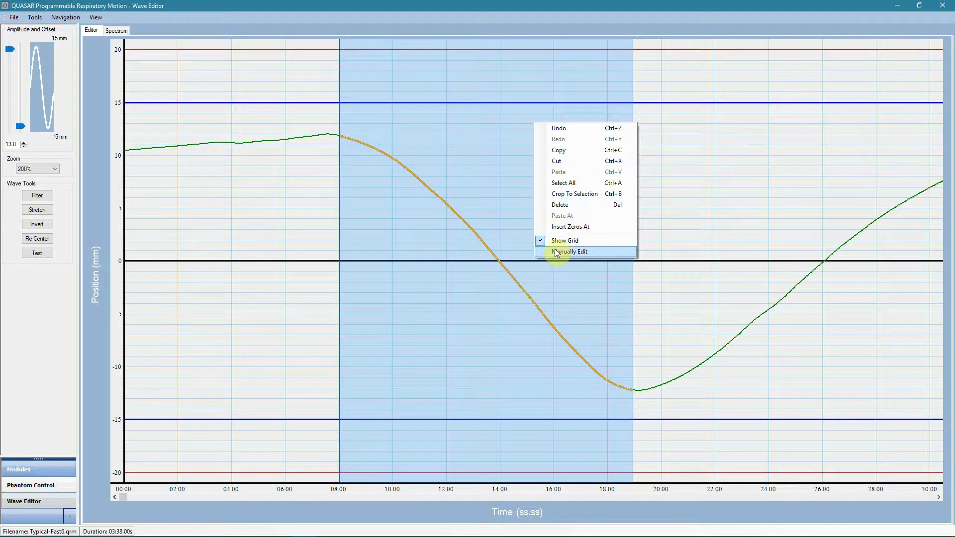
{"action": "mouse_move", "coordinate": [544, 270]}
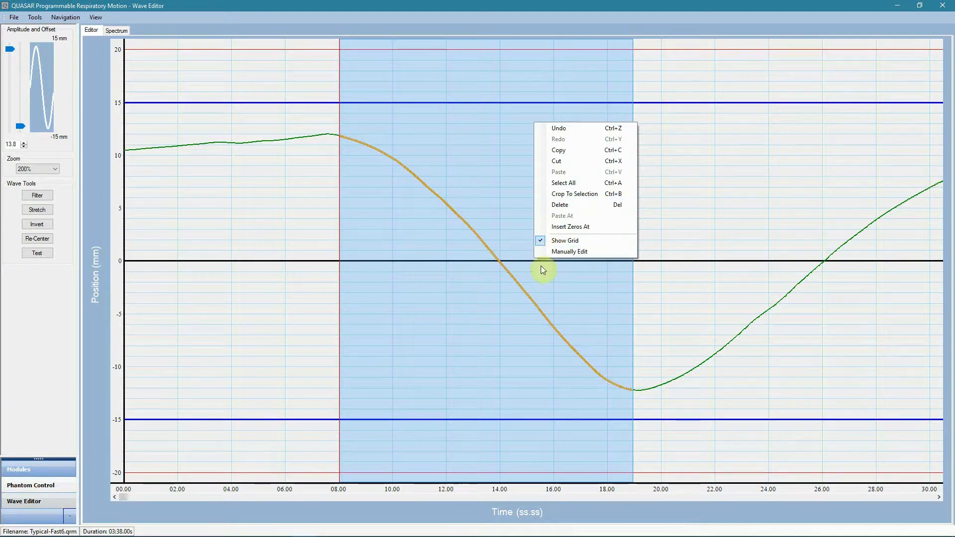
{"action": "mouse_move", "coordinate": [483, 281]}
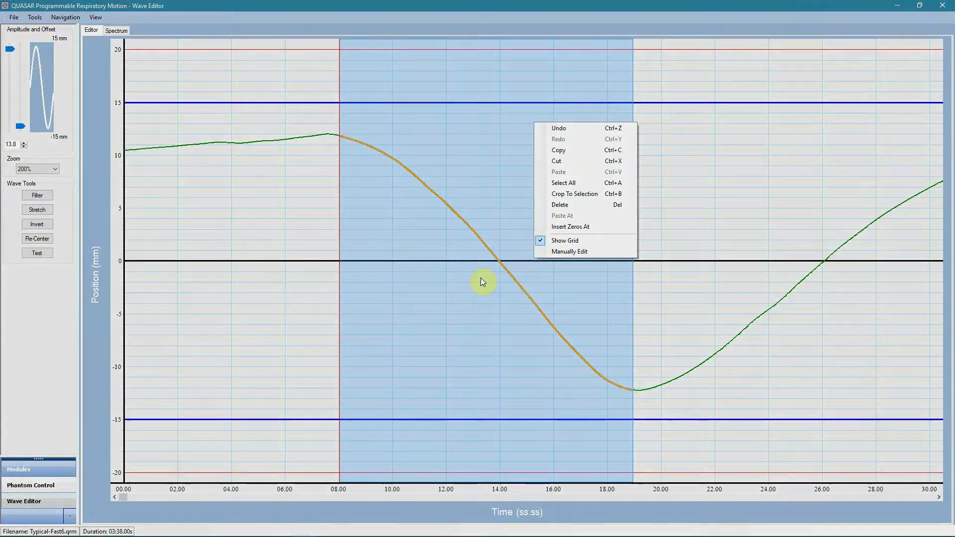
{"action": "left_click", "coordinate": [29, 484]}
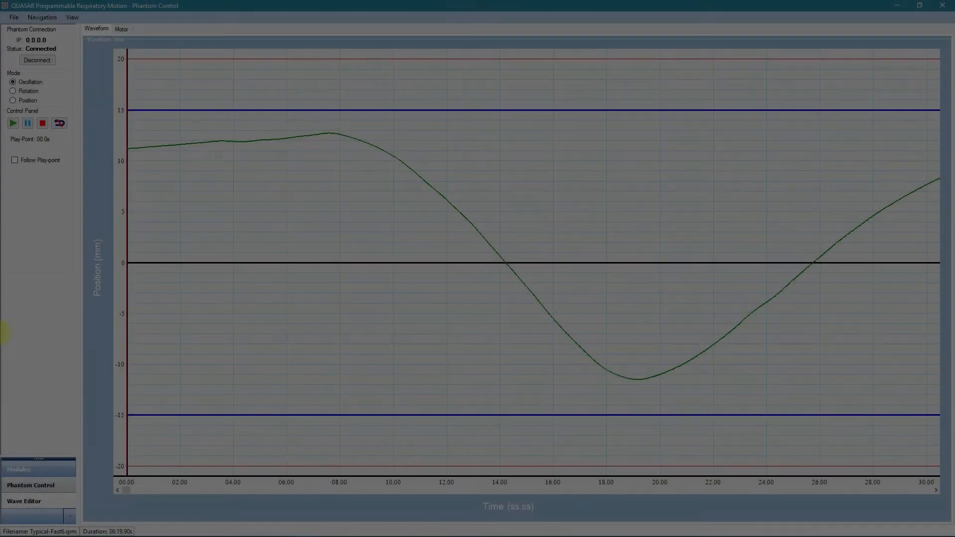
{"action": "left_click", "coordinate": [13, 16]}
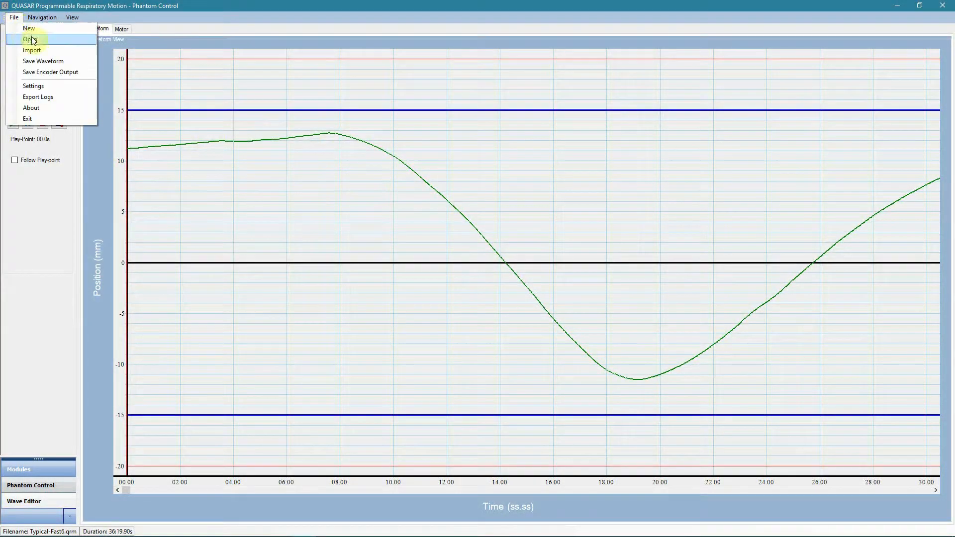
{"action": "left_click", "coordinate": [31, 39]}
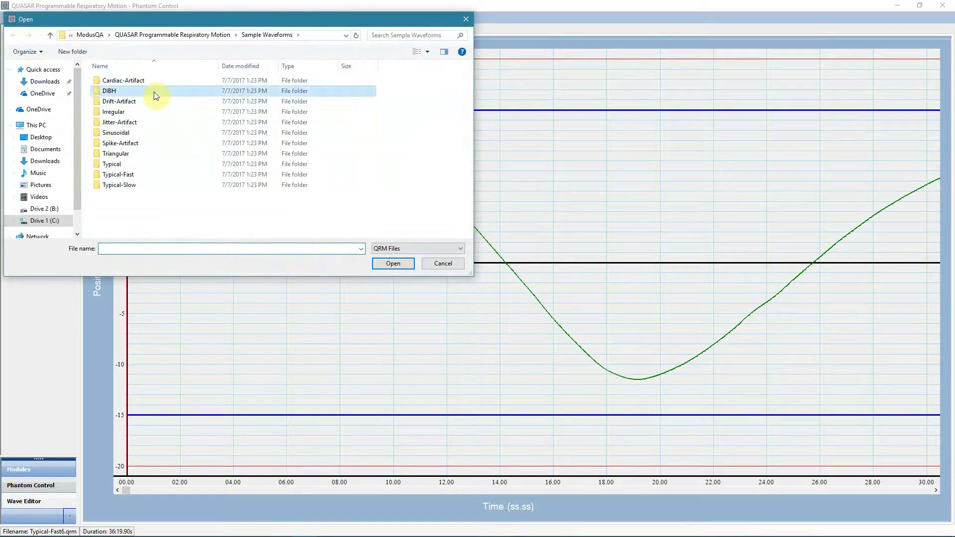
{"action": "double_click", "coordinate": [109, 91]}
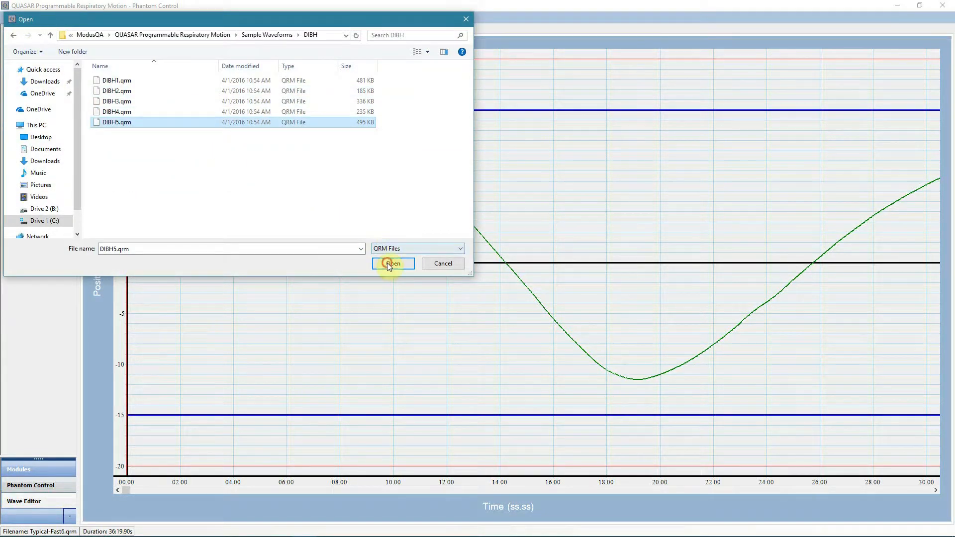
{"action": "left_click", "coordinate": [392, 263]}
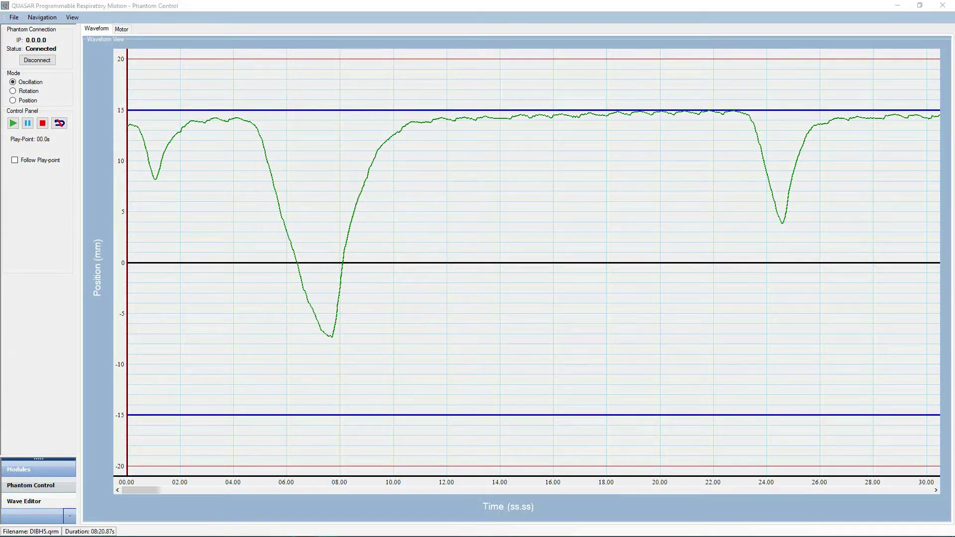
{"action": "mouse_move", "coordinate": [519, 221]}
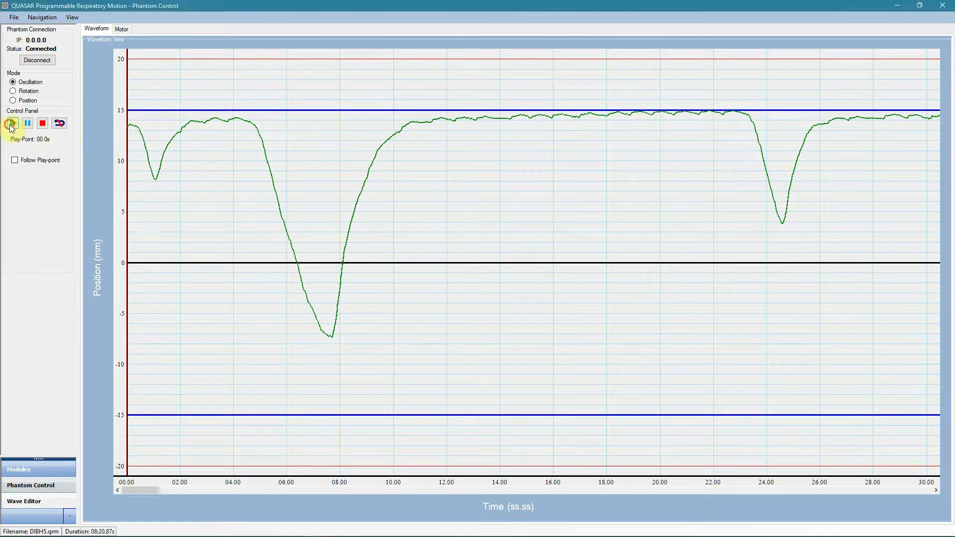
{"action": "left_click", "coordinate": [12, 123]}
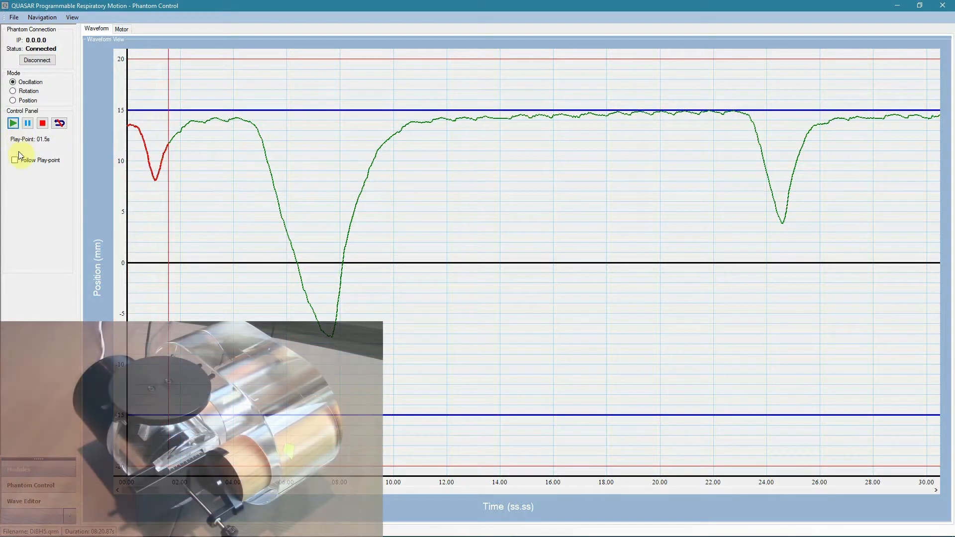
{"action": "left_click", "coordinate": [15, 160]}
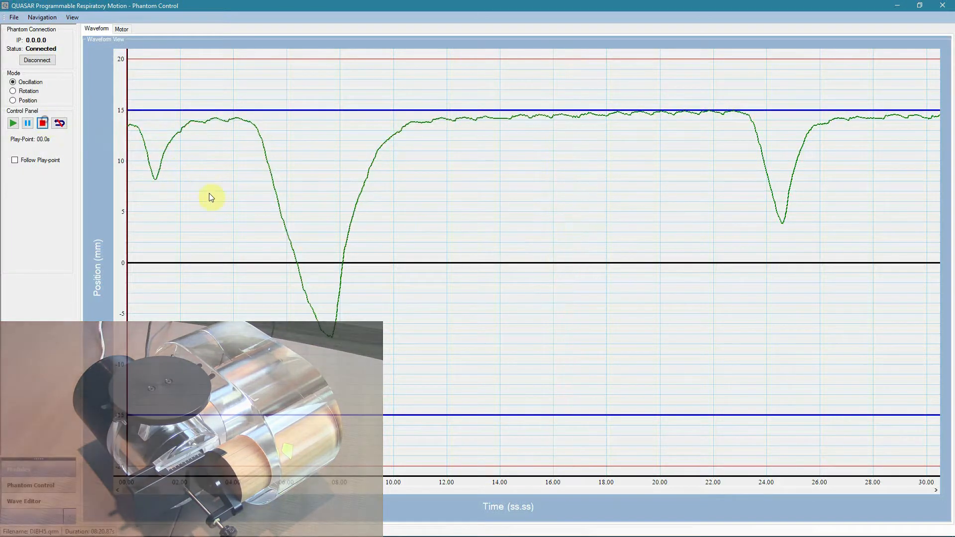
Step: Load Sinusoidal4.qrm from the Sinusoidal sample waveforms folder, replacing DIBH5
{"action": "left_click", "coordinate": [13, 17]}
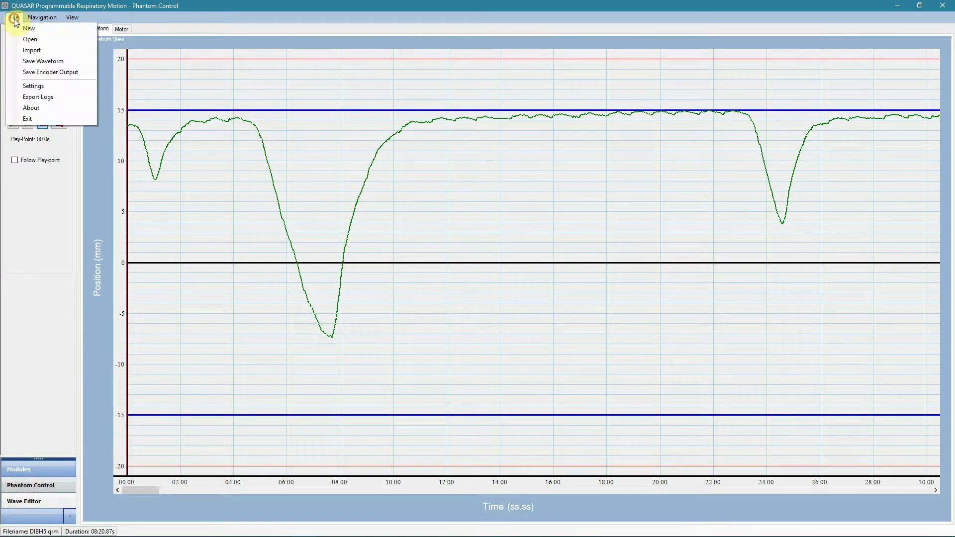
{"action": "left_click", "coordinate": [29, 39]}
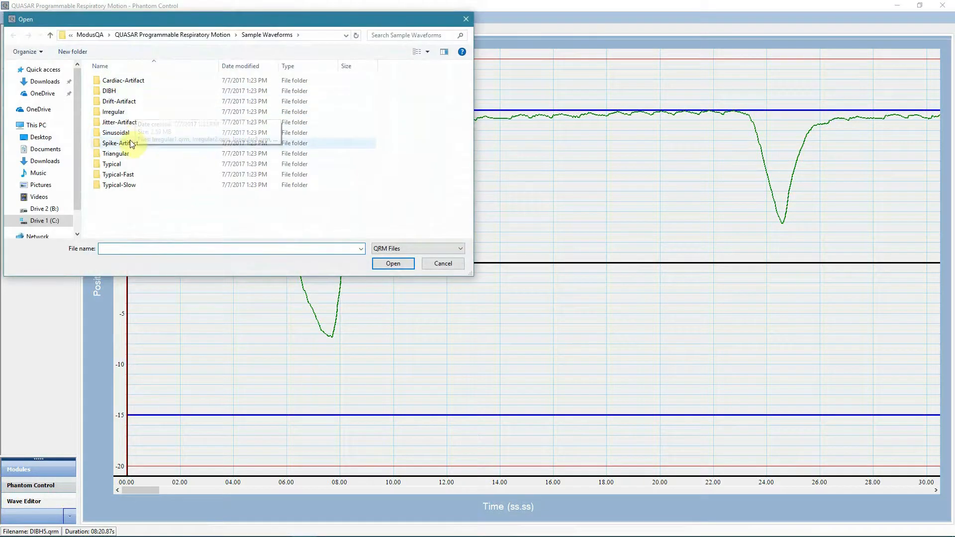
{"action": "double_click", "coordinate": [116, 133]}
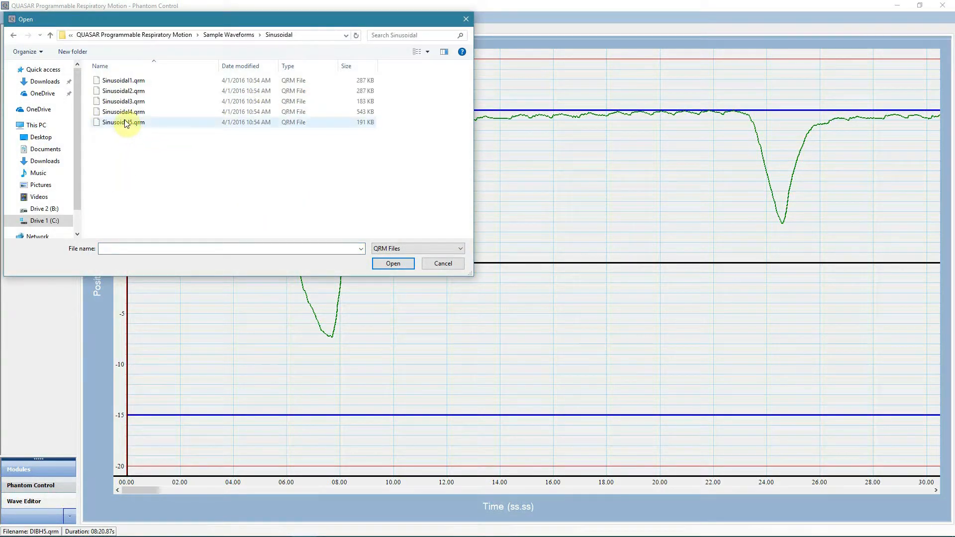
{"action": "double_click", "coordinate": [124, 112]}
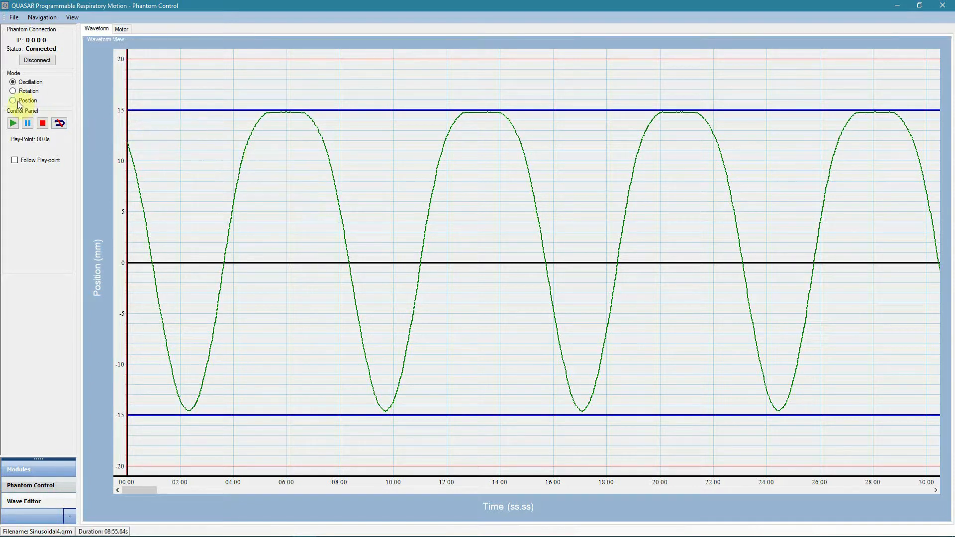
Step: Play Rotation mode at varied breathing rates ending at 16.7 bpm with Follow Play-point, then stop
{"action": "left_click", "coordinate": [13, 91]}
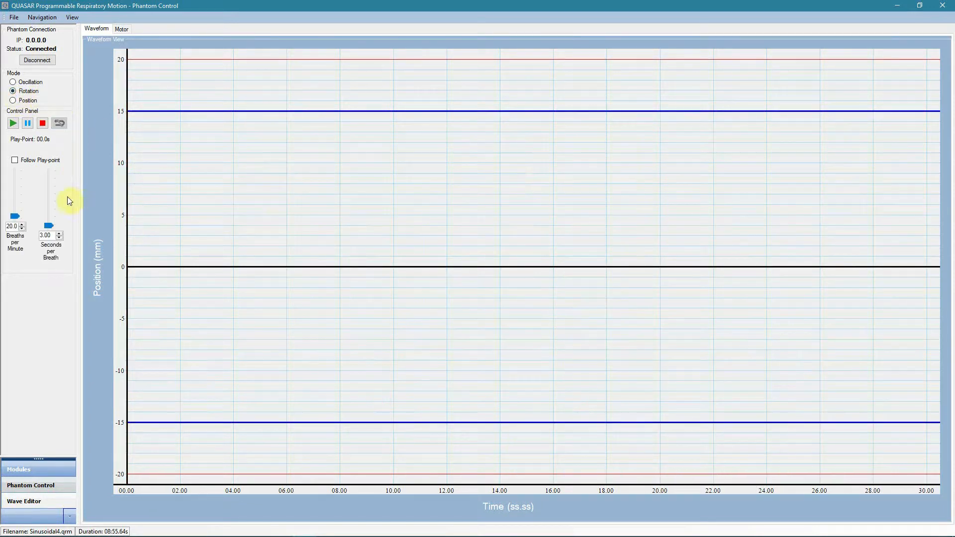
{"action": "mouse_move", "coordinate": [63, 156]}
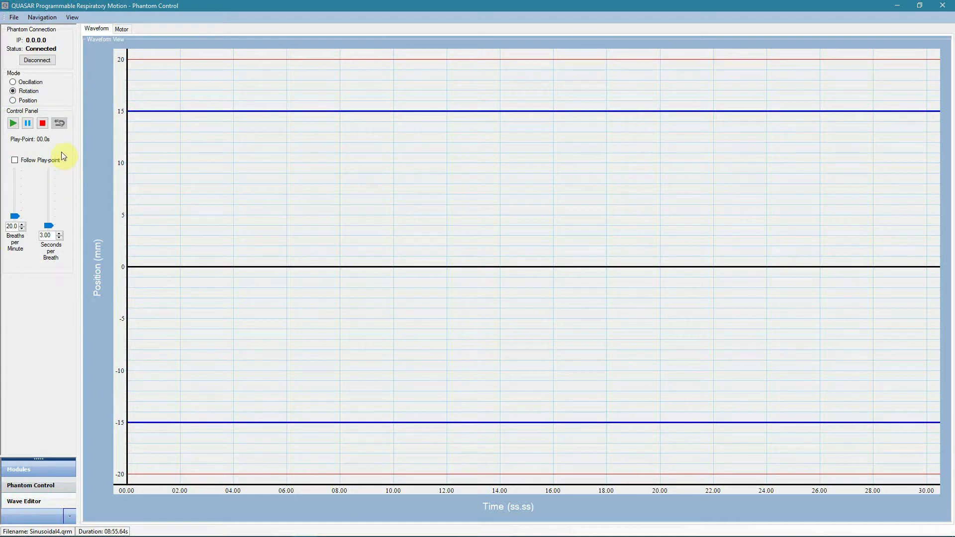
{"action": "mouse_move", "coordinate": [12, 124]}
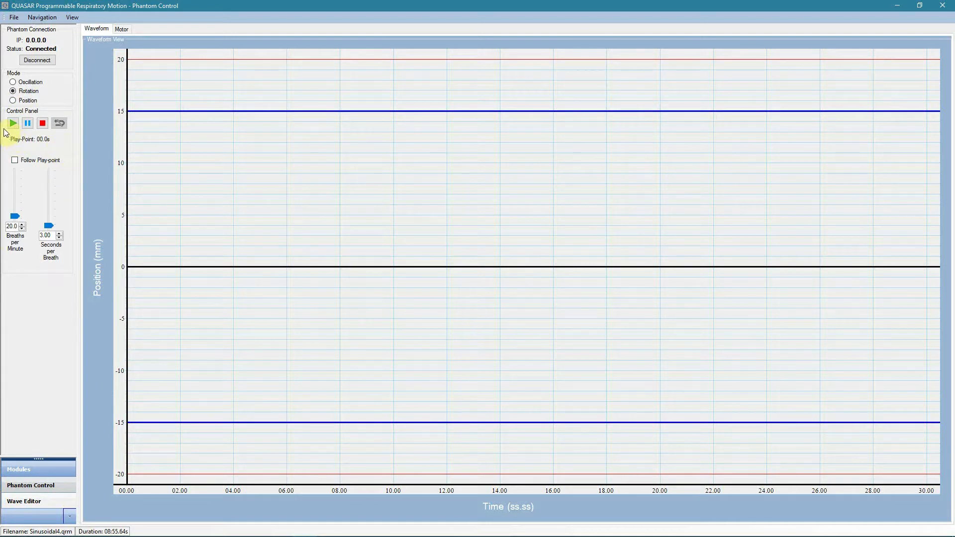
{"action": "left_click", "coordinate": [13, 123]}
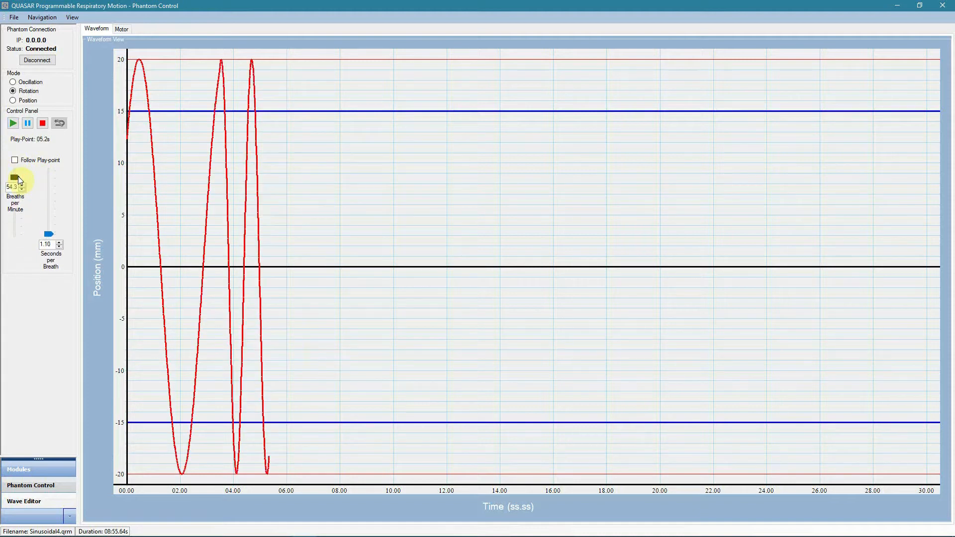
{"action": "left_click_drag", "start_coordinate": [15, 180], "coordinate": [15, 221]}
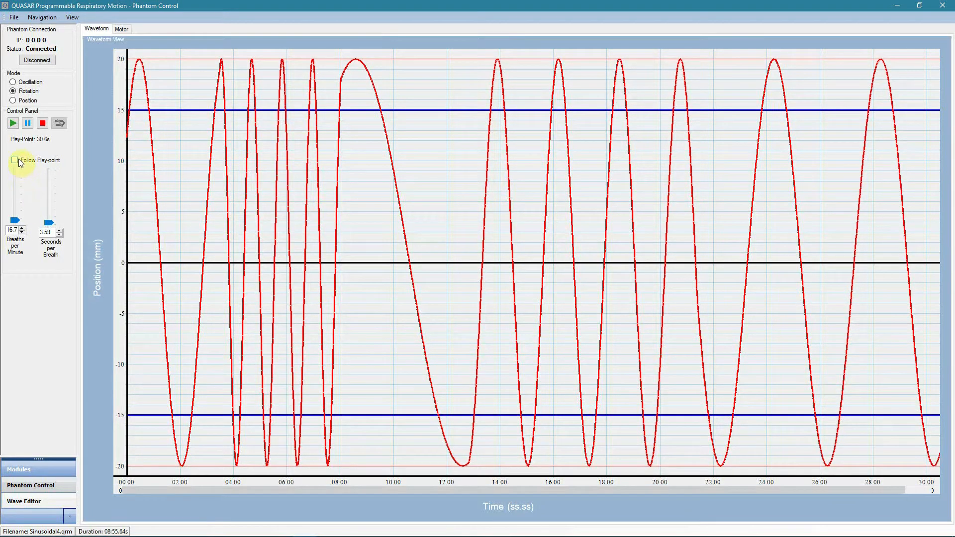
{"action": "left_click", "coordinate": [15, 160]}
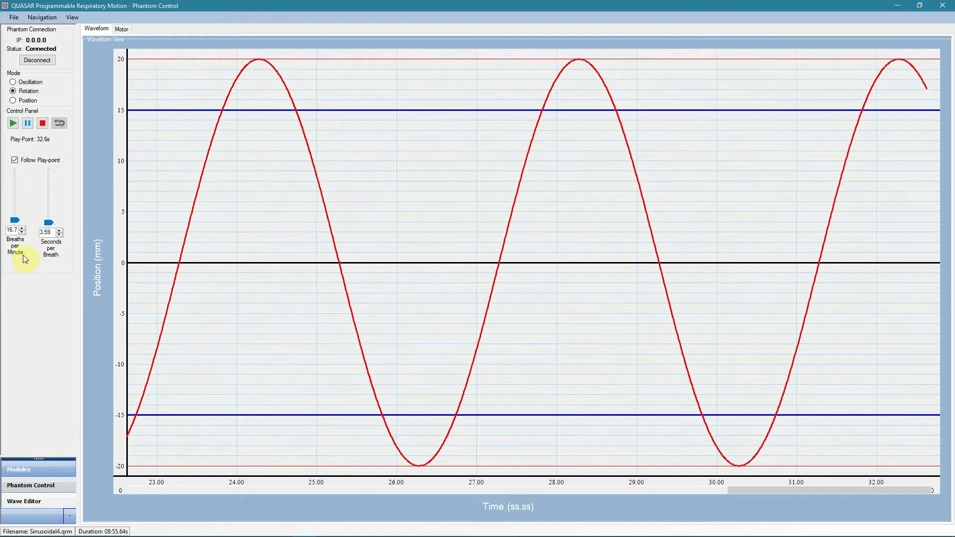
{"action": "left_click", "coordinate": [42, 123]}
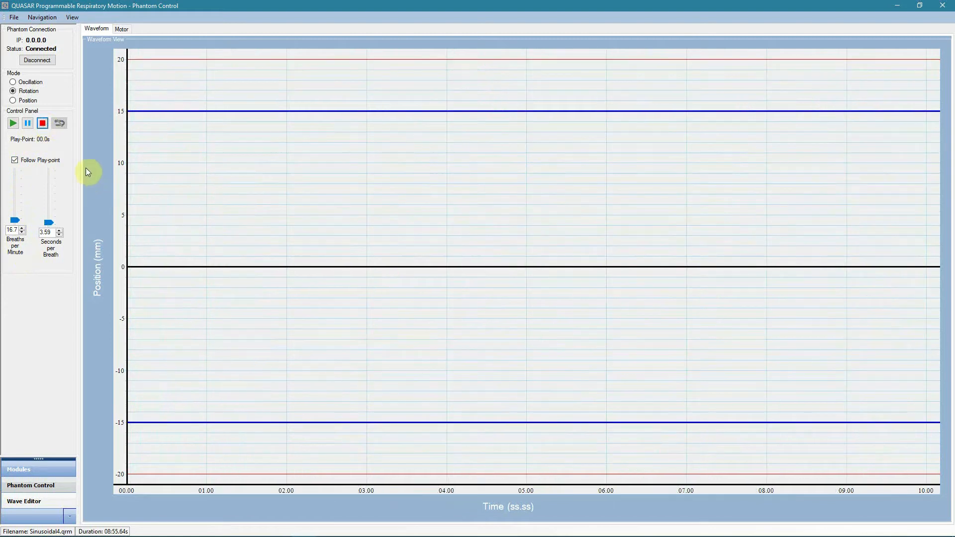
Step: In Position mode move the phantom to about 12.5 mm, then step it up to 15.0 mm
{"action": "left_click", "coordinate": [13, 99]}
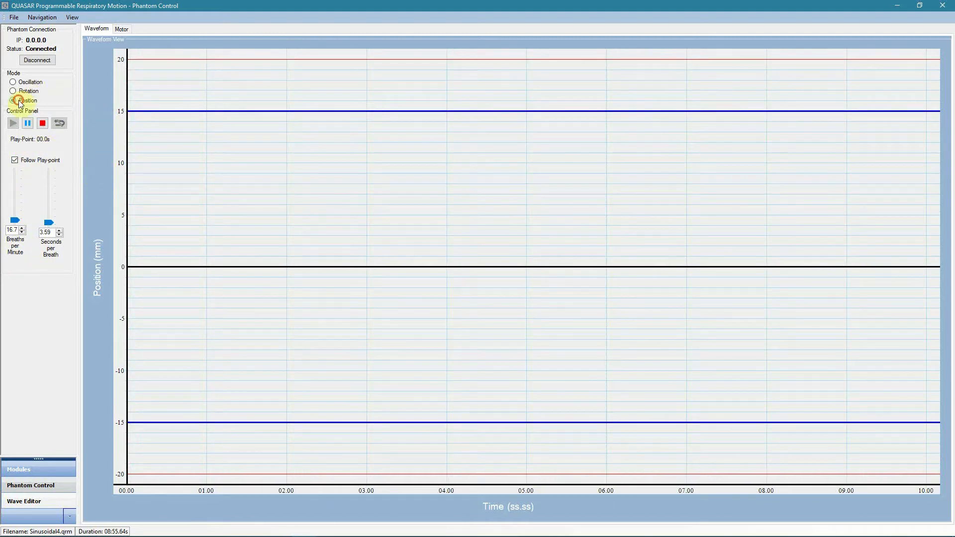
{"action": "left_click", "coordinate": [13, 99]}
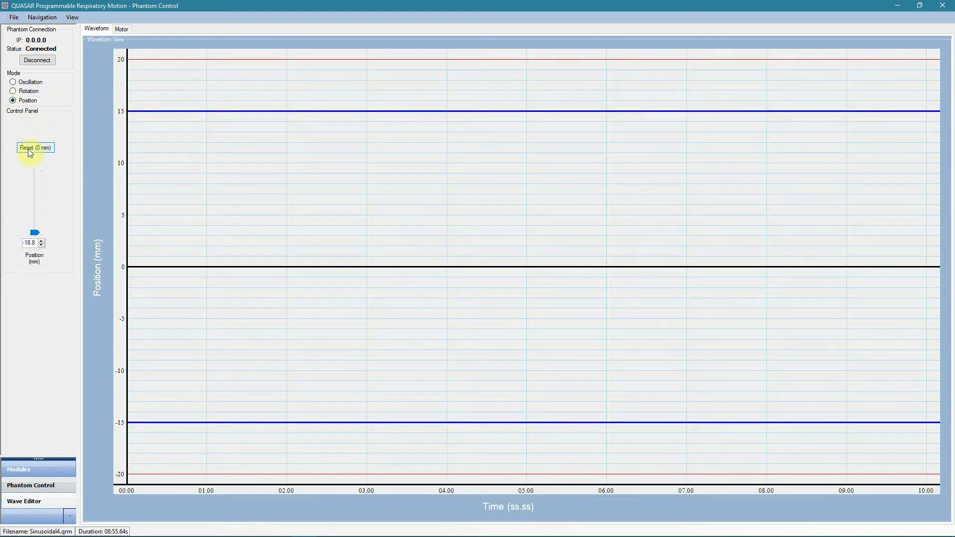
{"action": "mouse_move", "coordinate": [27, 178]}
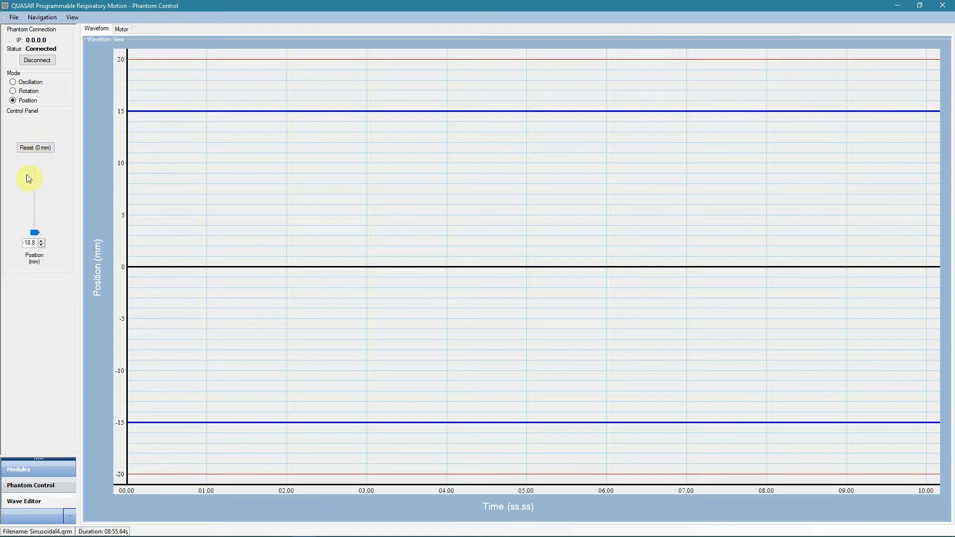
{"action": "left_click_drag", "start_coordinate": [35, 231], "coordinate": [35, 183]}
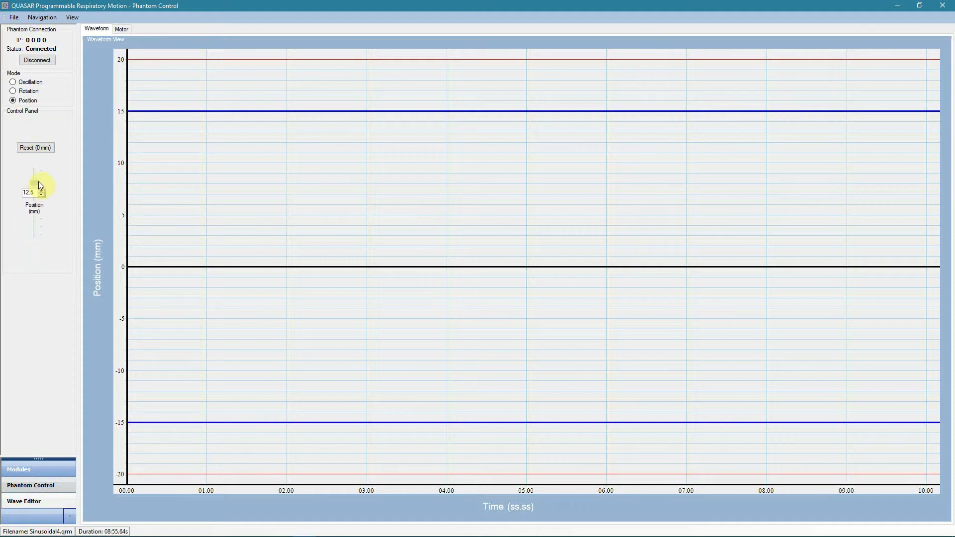
{"action": "left_click", "coordinate": [40, 185]}
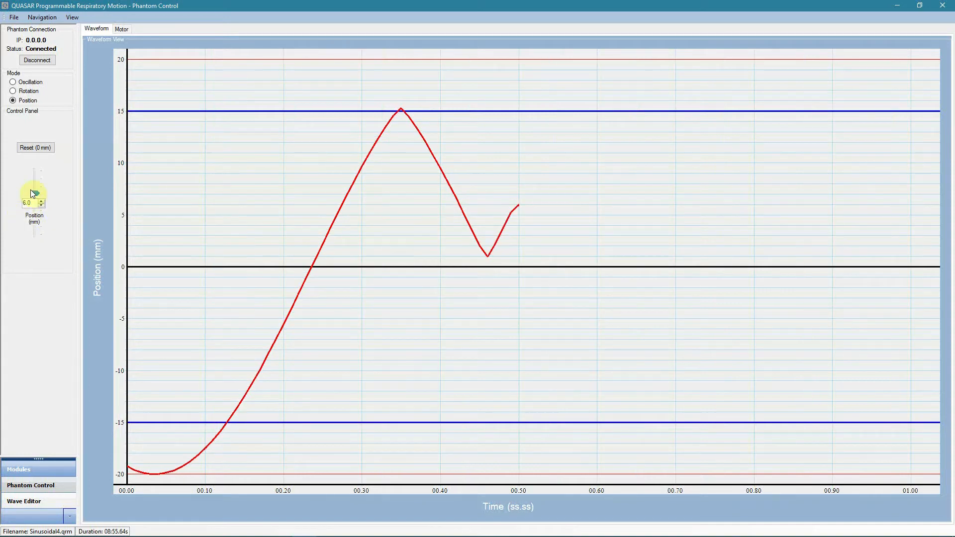
{"action": "mouse_move", "coordinate": [156, 191]}
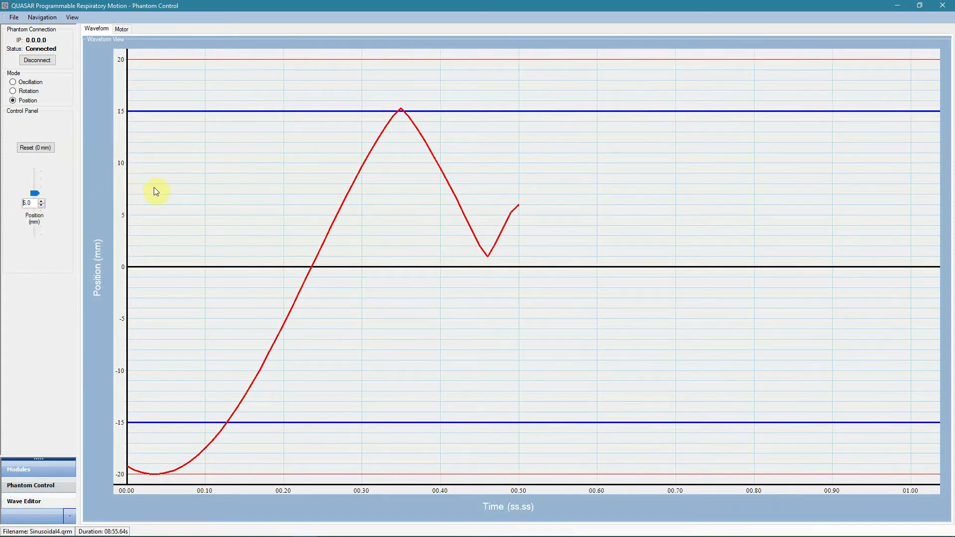
{"action": "mouse_move", "coordinate": [43, 216]}
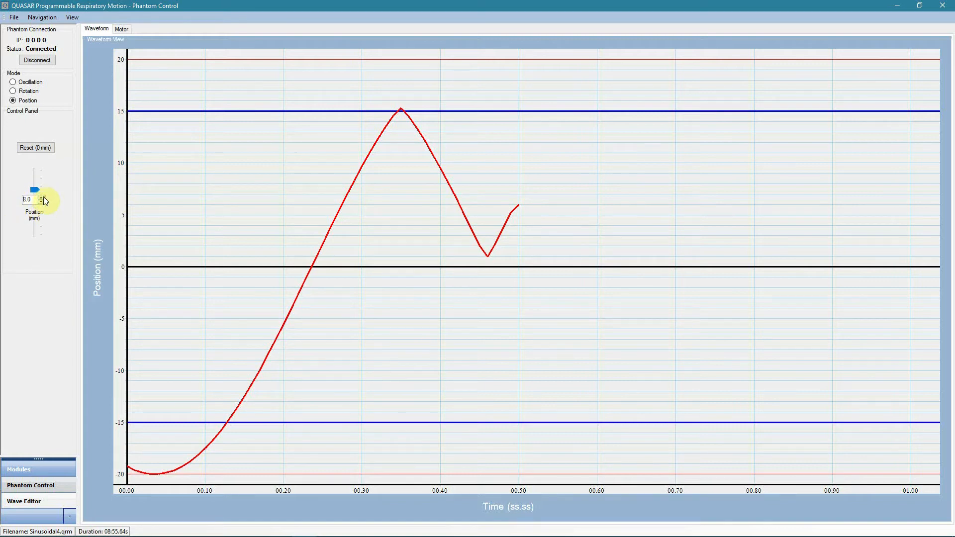
{"action": "left_click", "coordinate": [42, 196]}
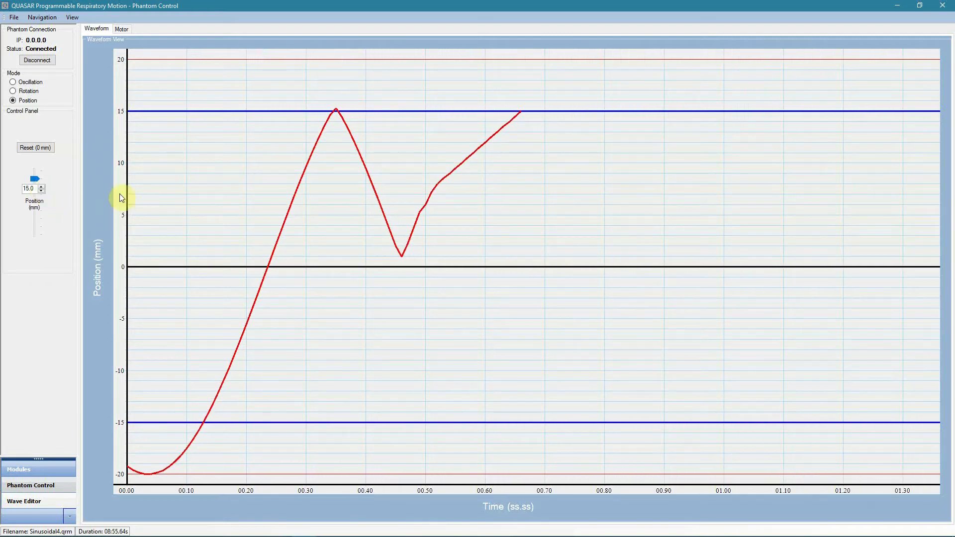
Step: Show the File menu listing New, Open, Import, Save Waveform, Settings, Export Logs, About and Exit
{"action": "left_click", "coordinate": [13, 17]}
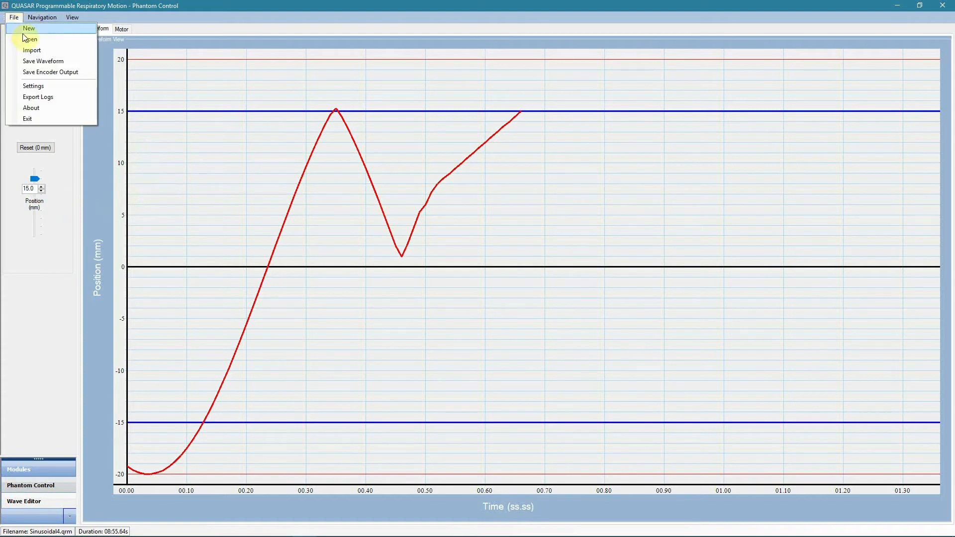
{"action": "mouse_move", "coordinate": [32, 51]}
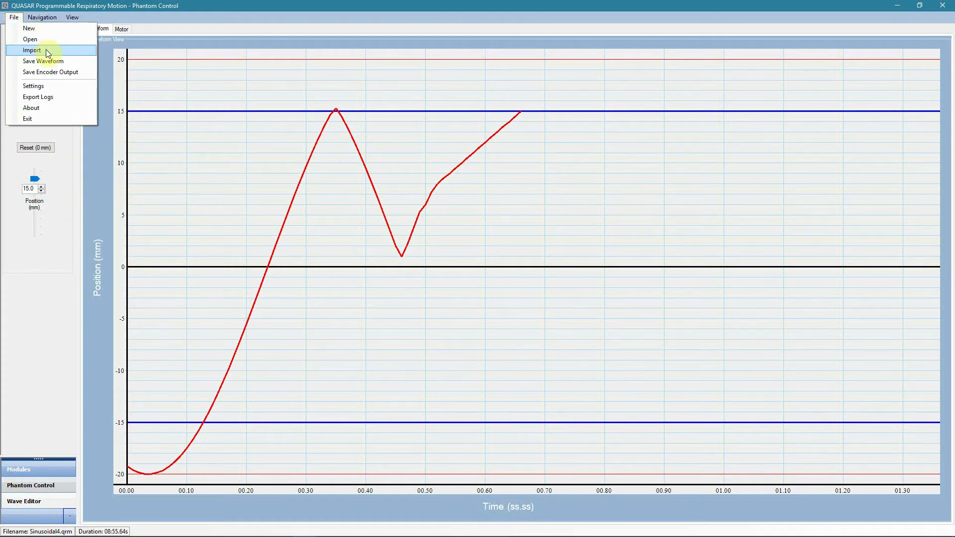
{"action": "mouse_move", "coordinate": [43, 61]}
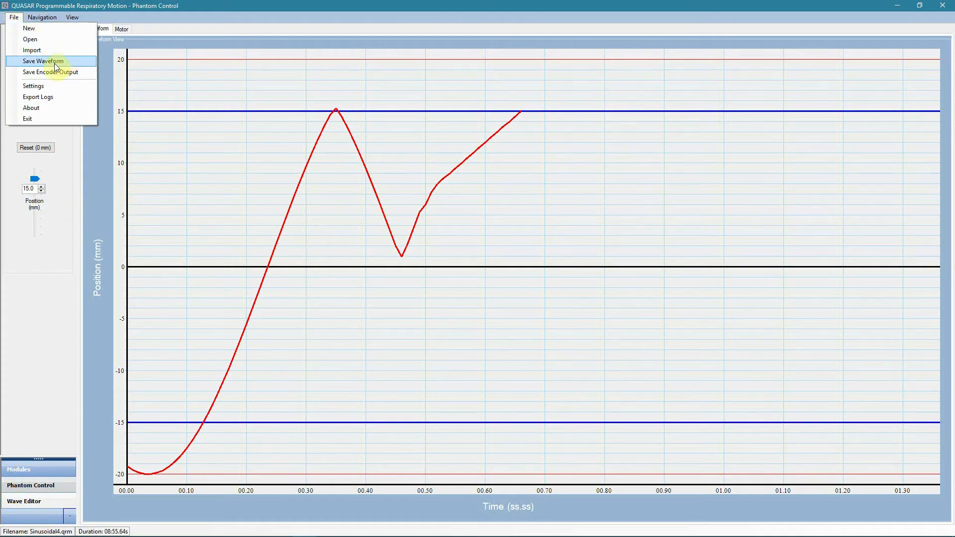
{"action": "mouse_move", "coordinate": [33, 86]}
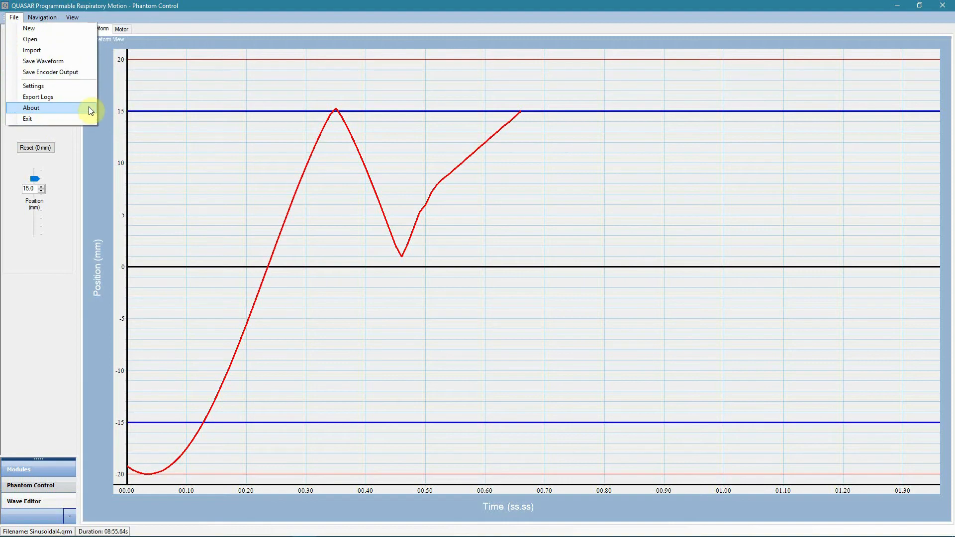
{"action": "mouse_move", "coordinate": [450, 228]}
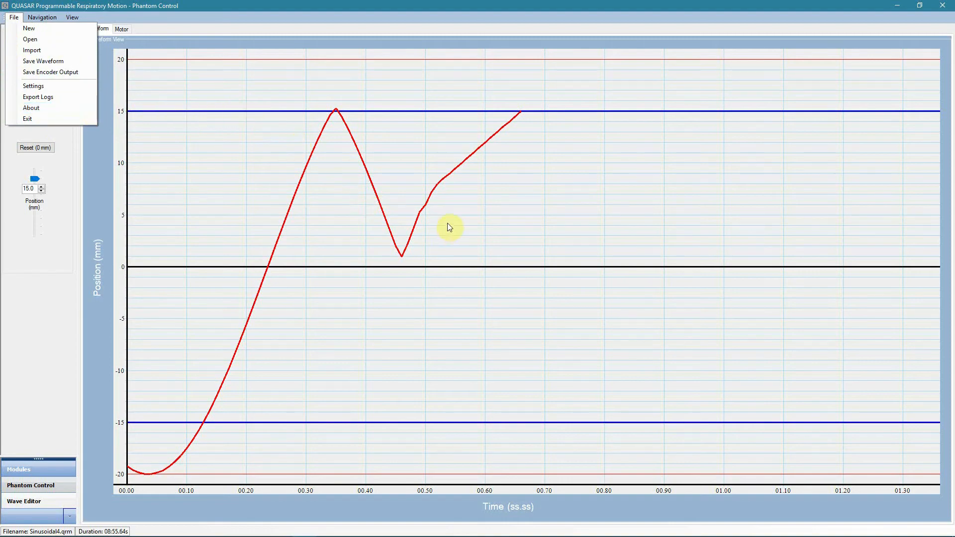